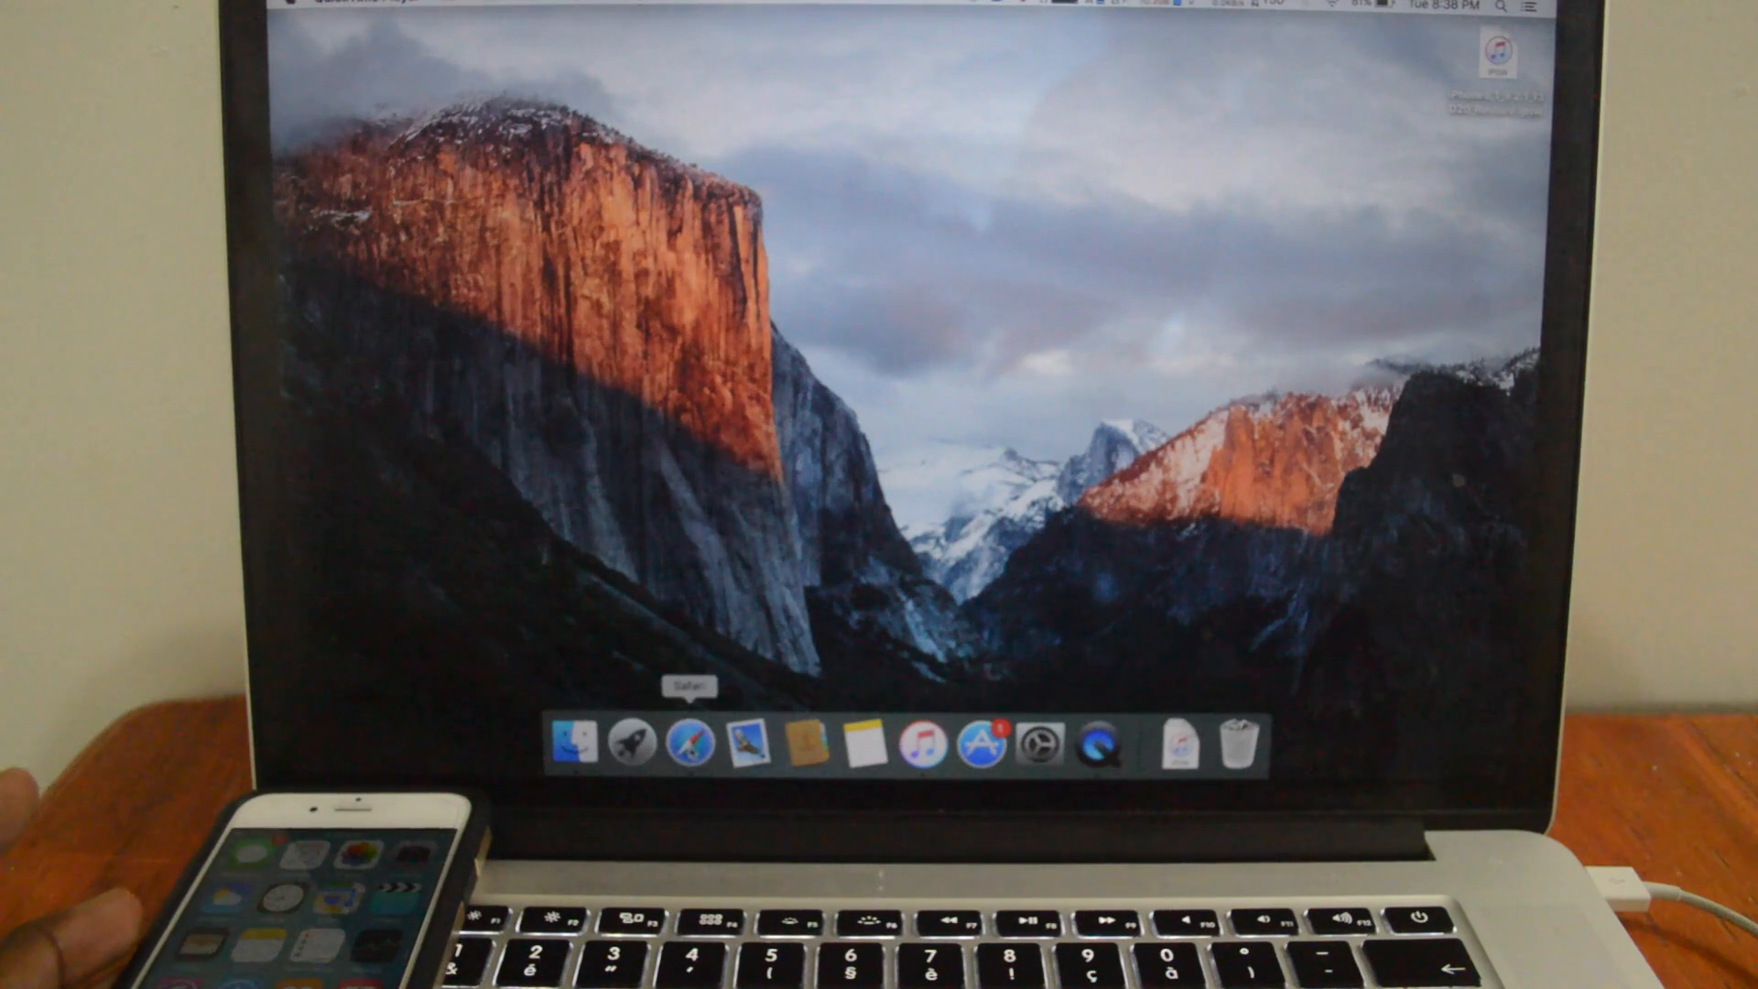
- Launch Safari from the Dock to visit ipsw.me
{"action": "left_click", "coordinate": [685, 739]}
{"action": "type", "text": "ipsw.me"}
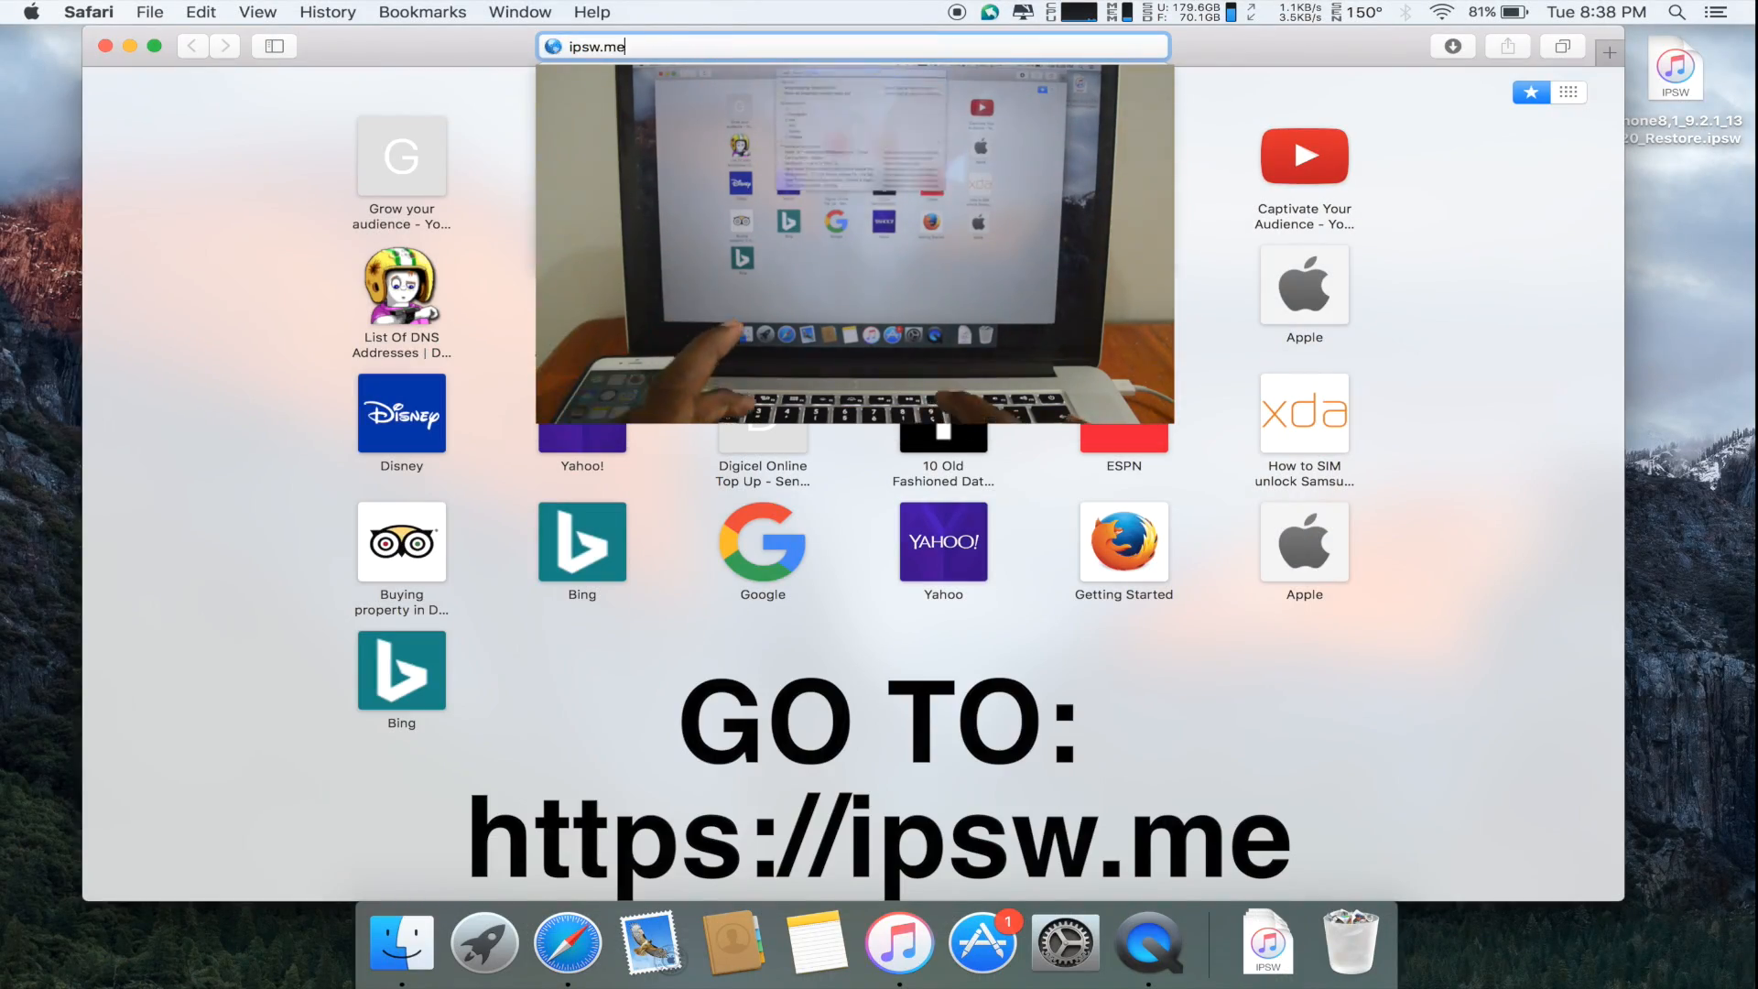
- Load ipsw.me and browse the 'Select a device' list down to the iPhone models
{"action": "key", "text": "Return"}
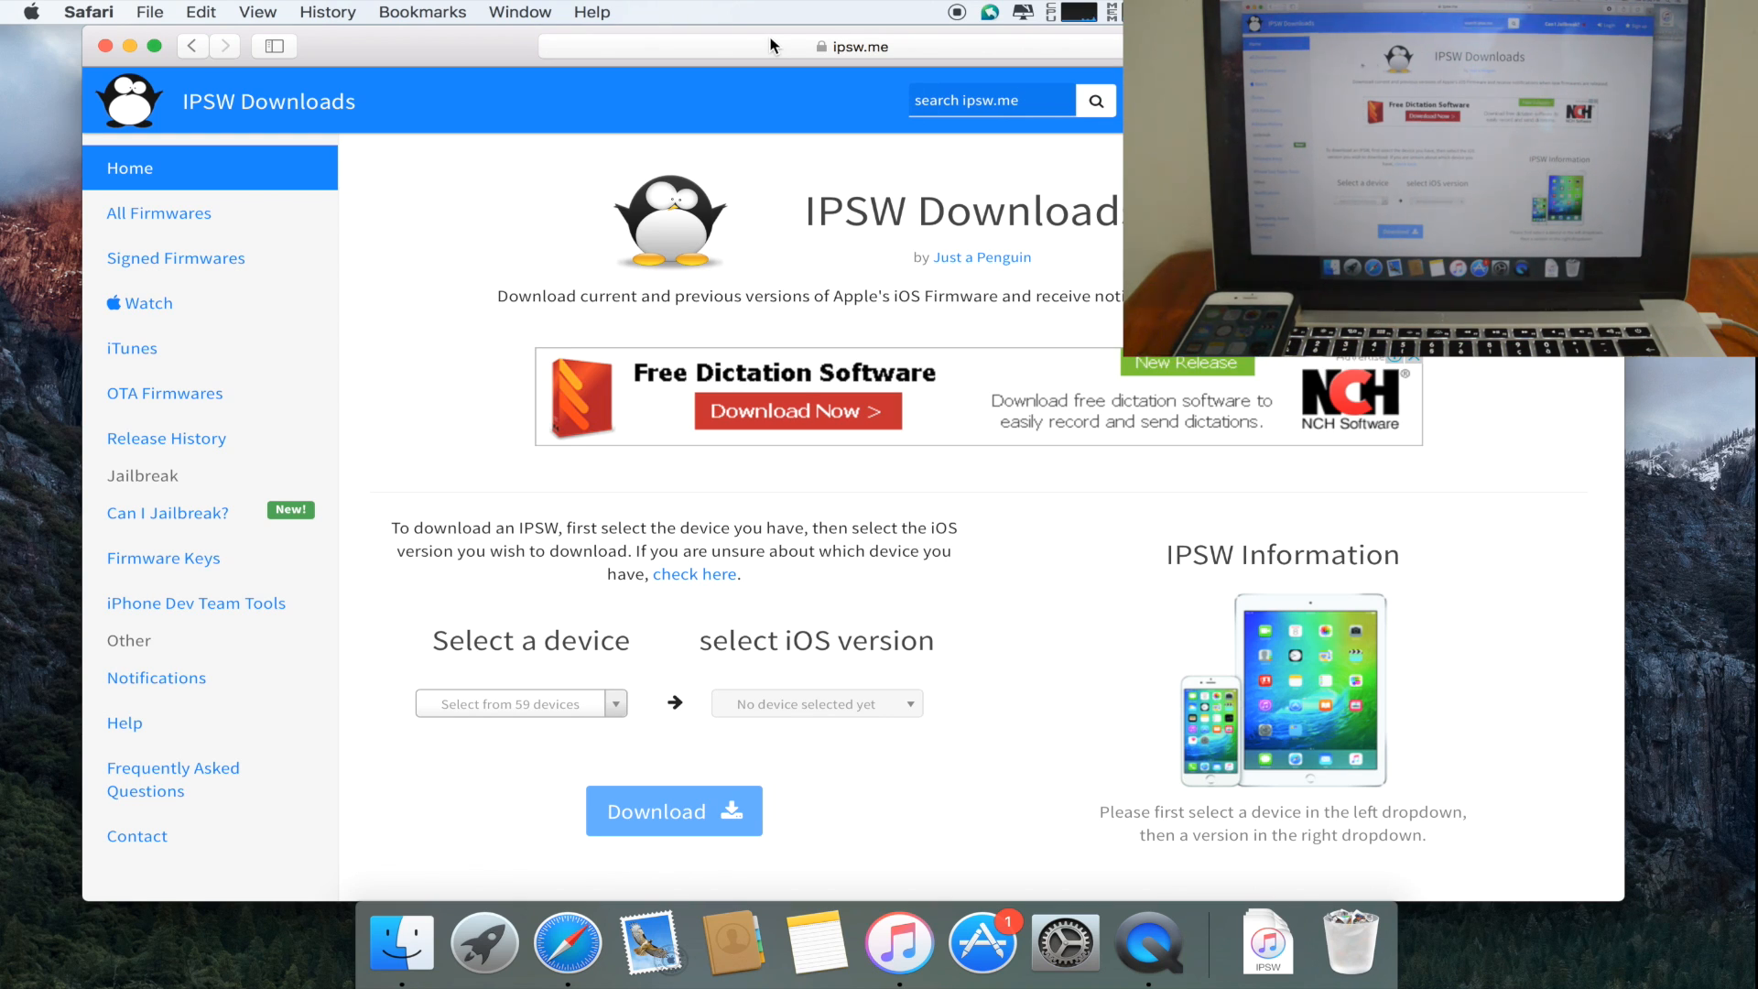
{"action": "left_click", "coordinate": [520, 703]}
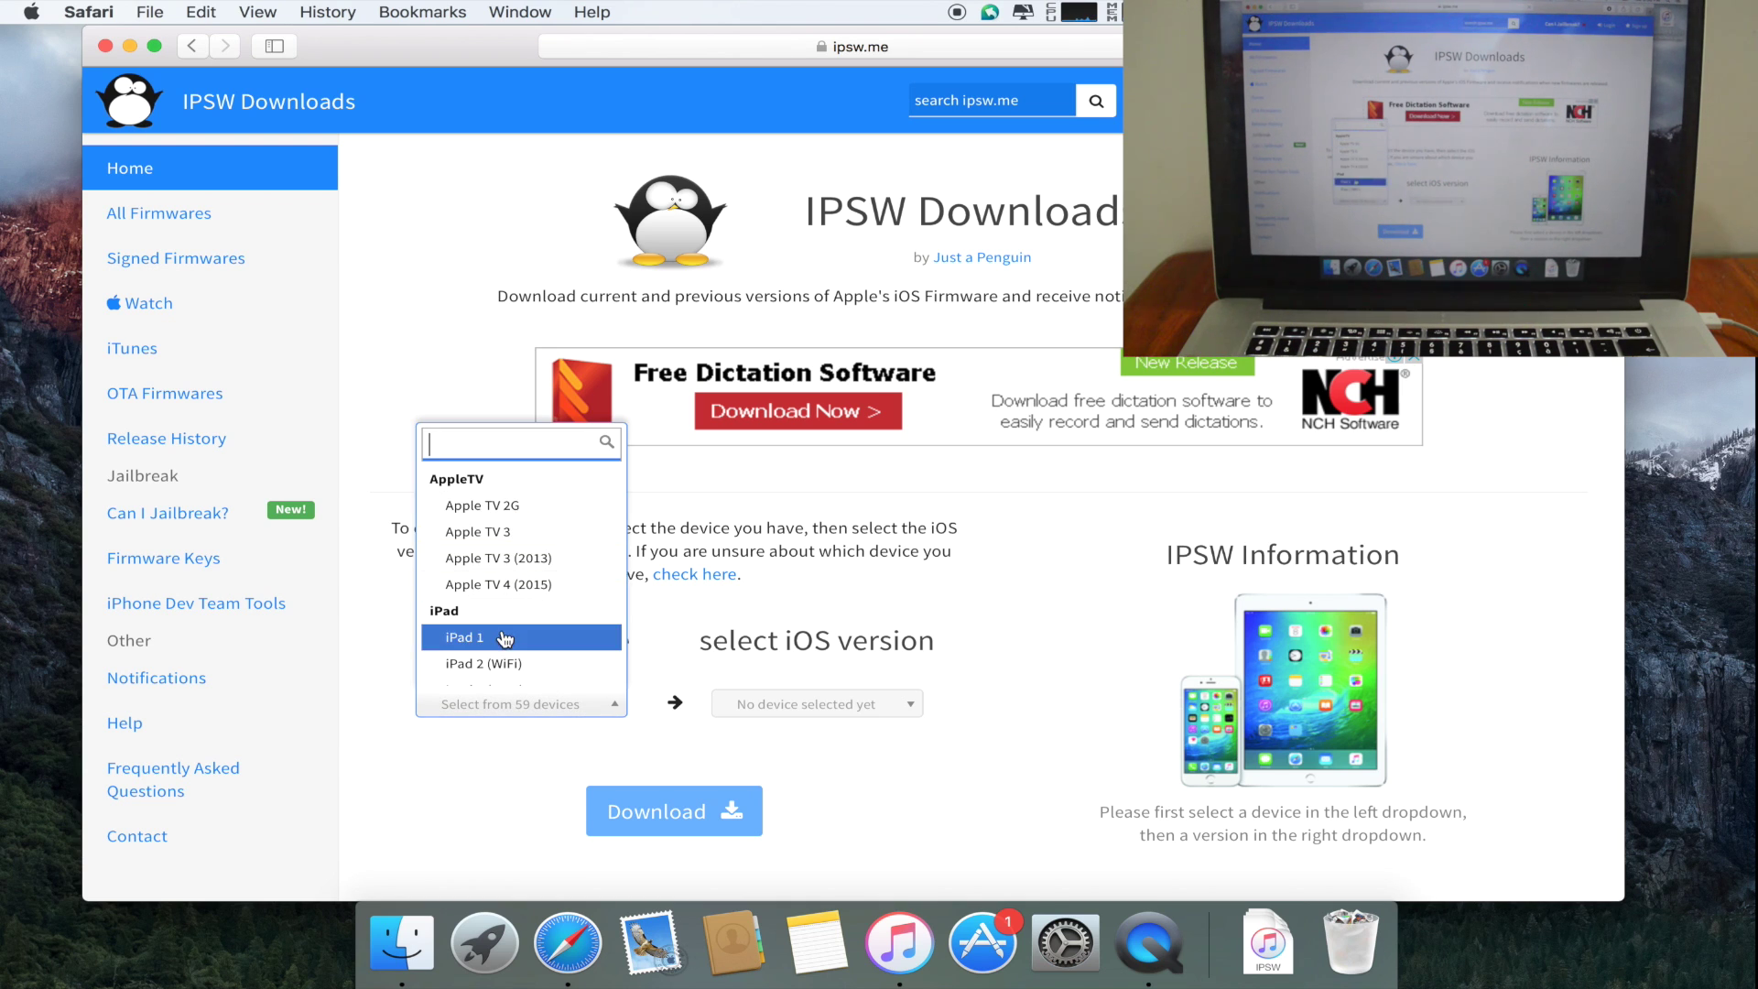
{"action": "scroll", "scroll_direction": "down", "scroll_amount": 3}
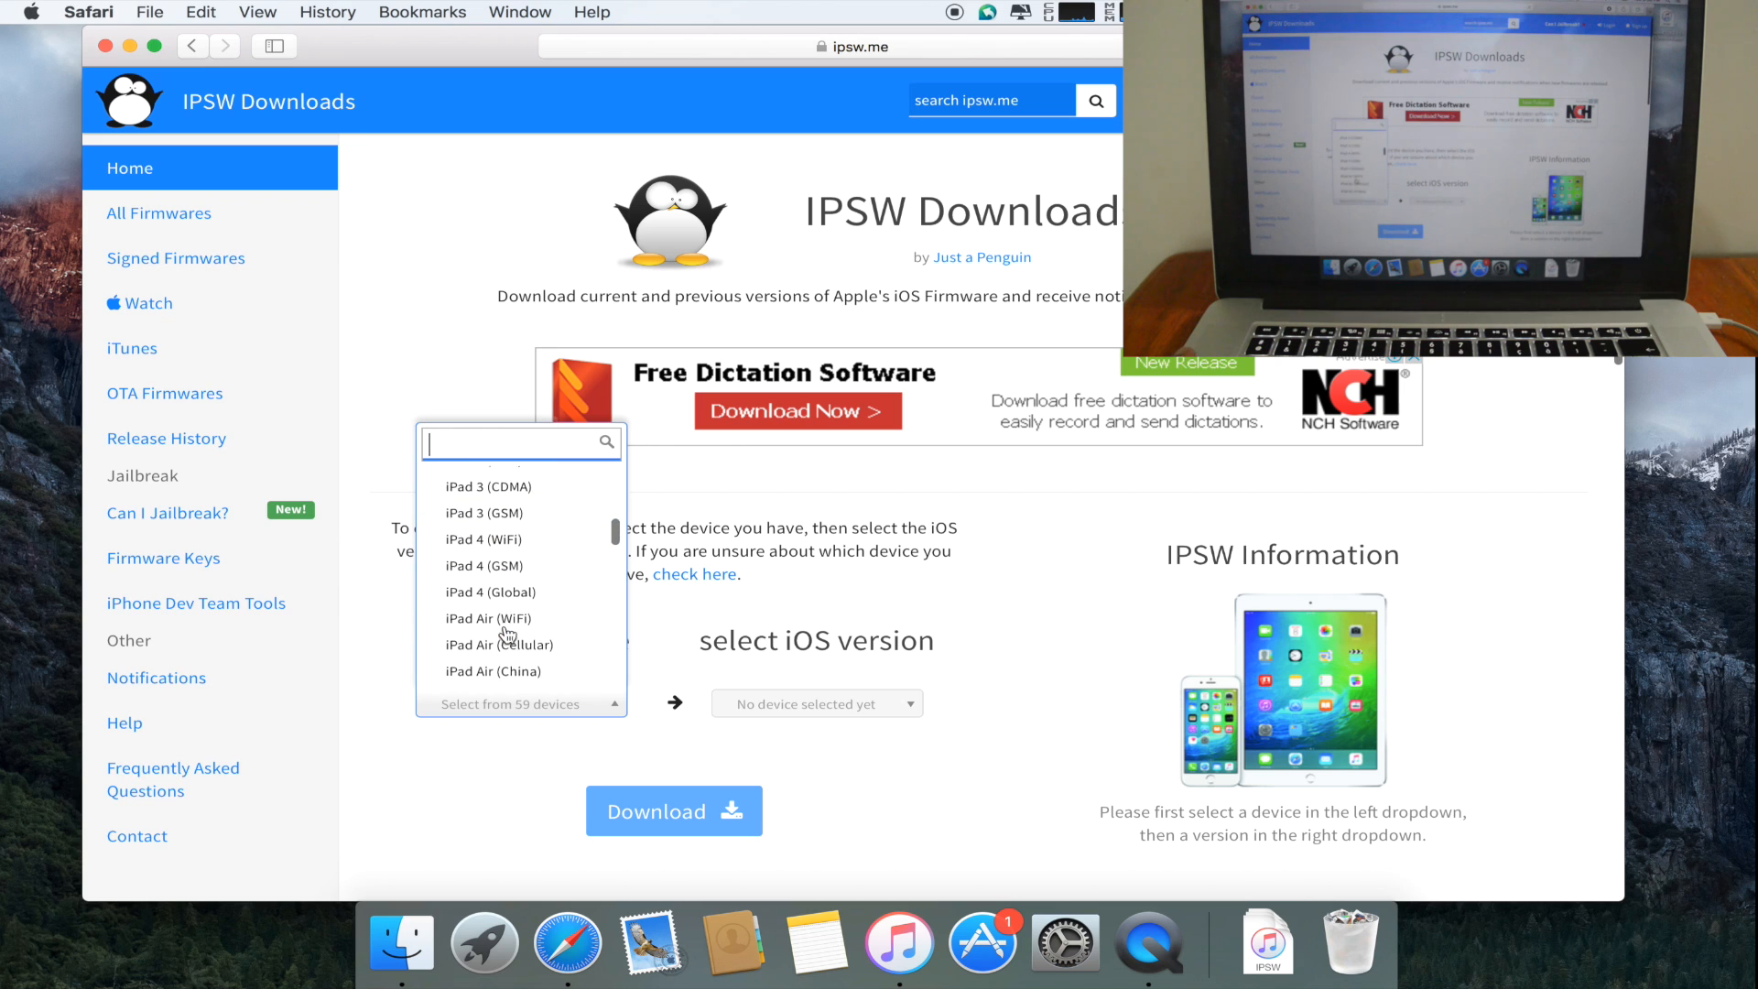
{"action": "scroll", "scroll_direction": "down", "scroll_amount": 3}
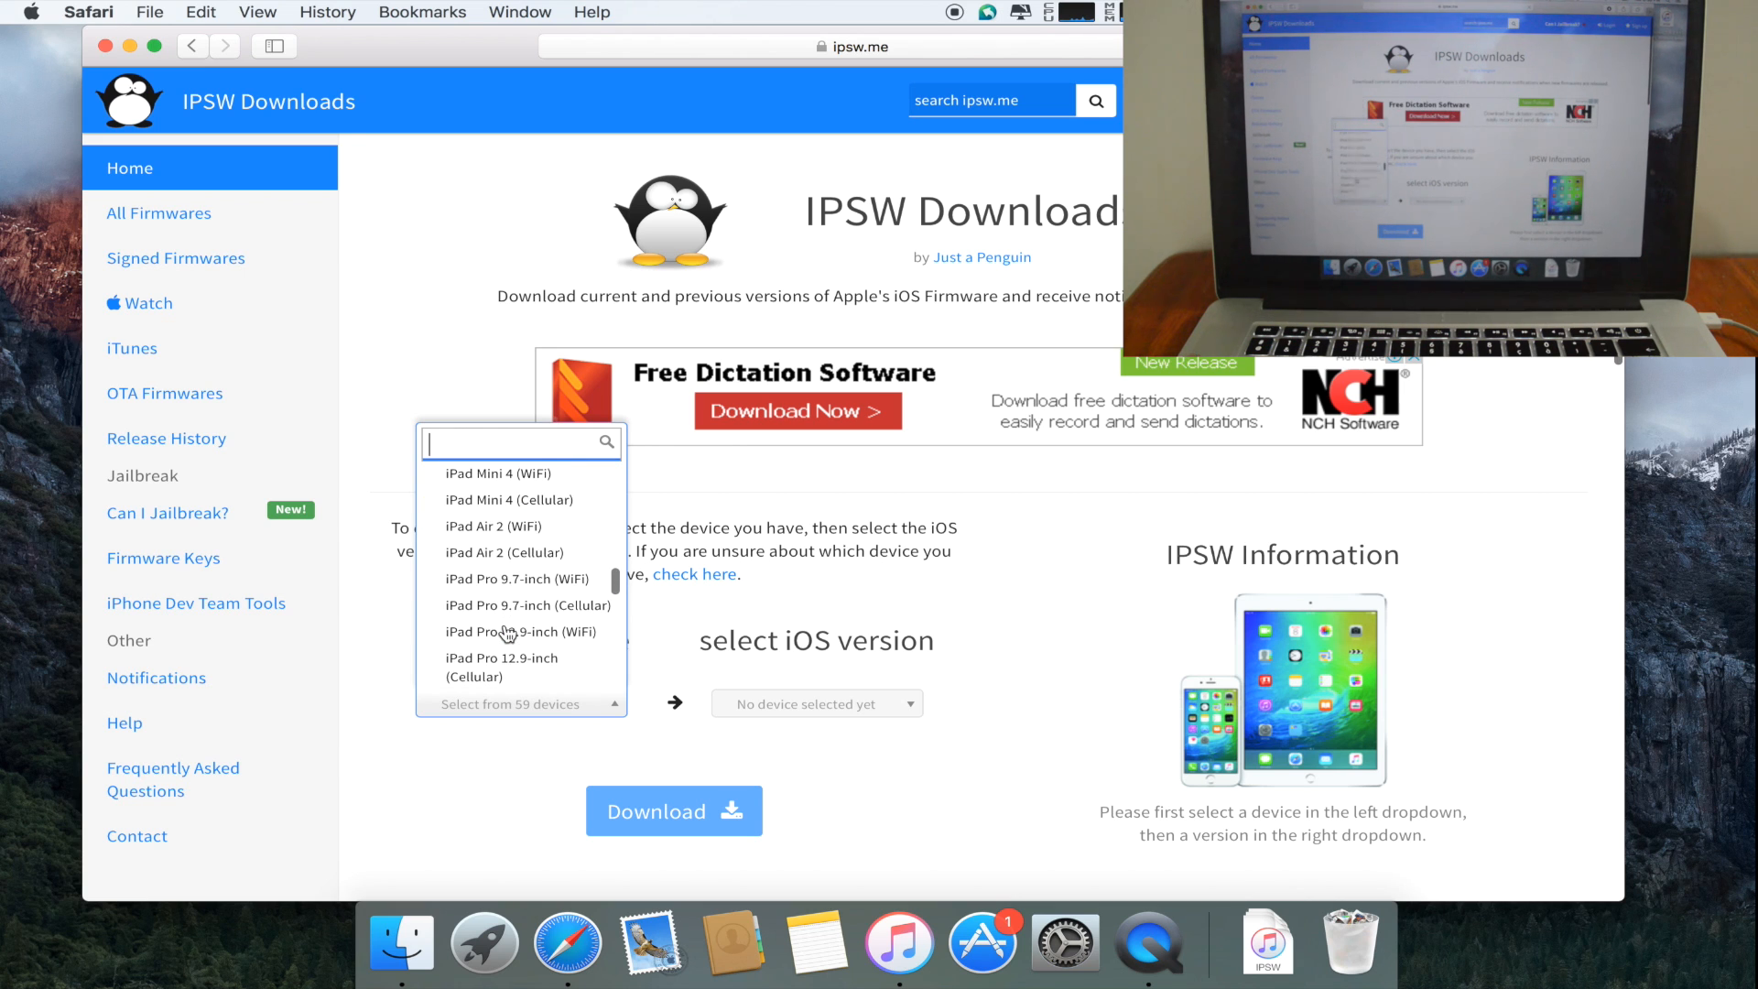
{"action": "scroll", "scroll_direction": "up", "scroll_amount": 3}
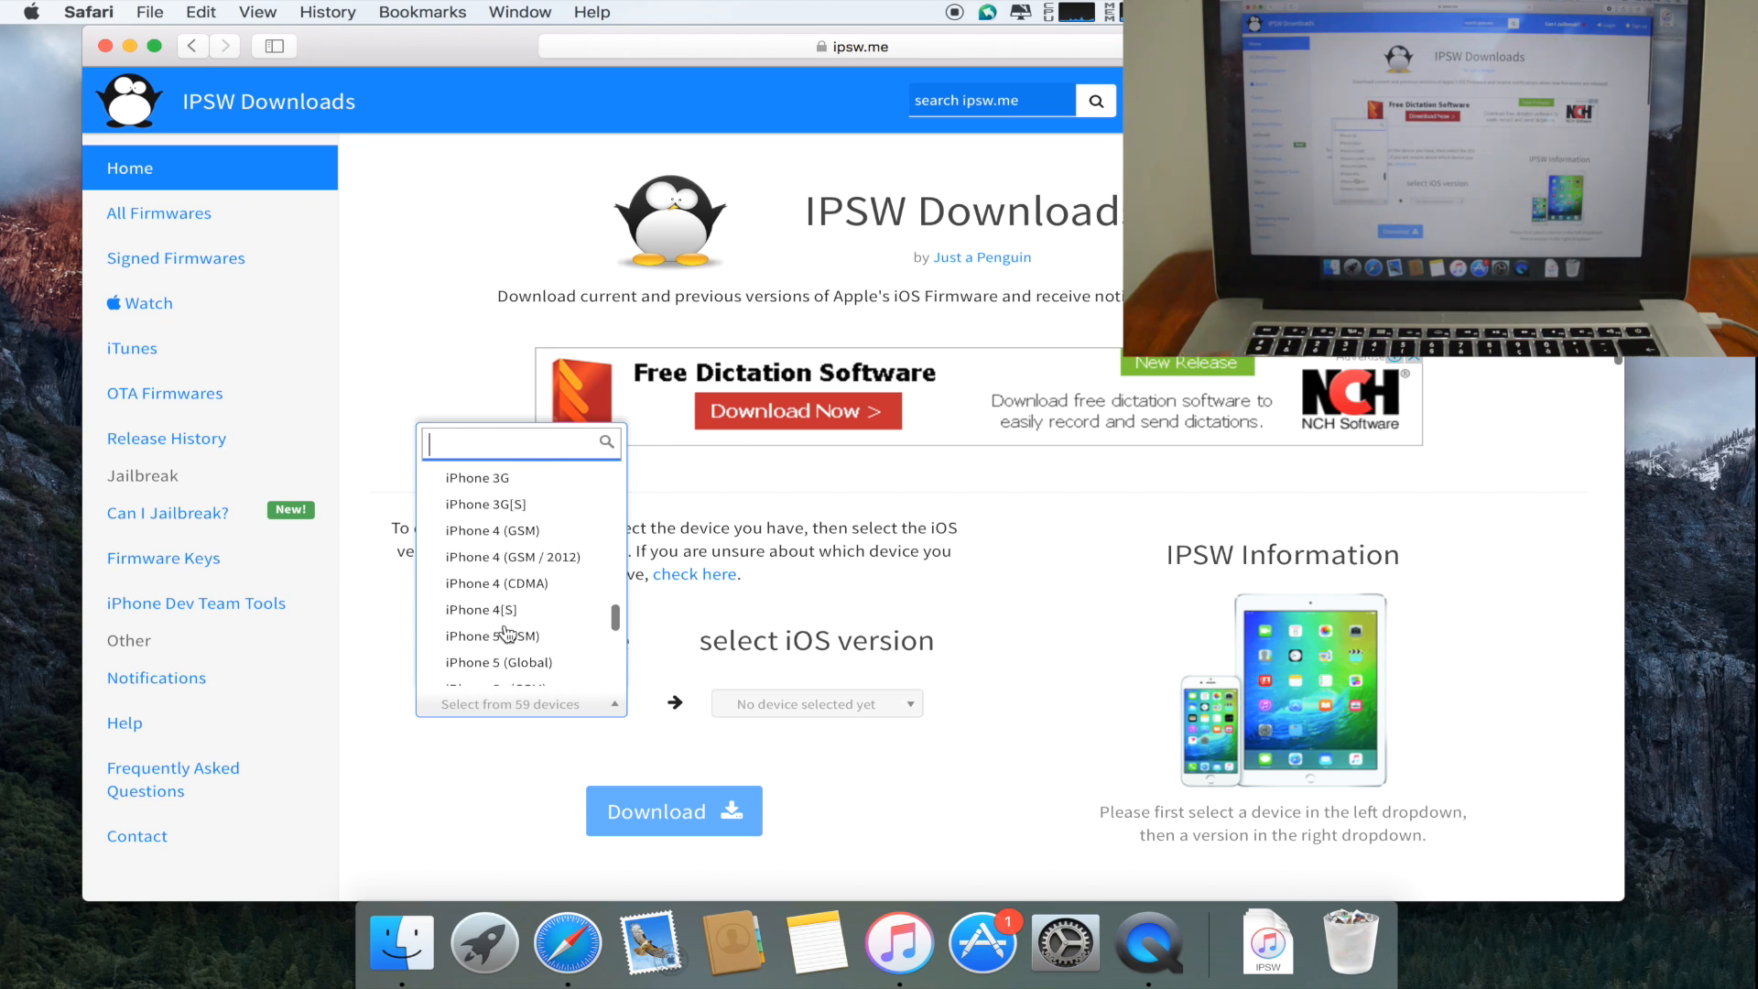
{"action": "scroll", "scroll_direction": "down", "scroll_amount": 3}
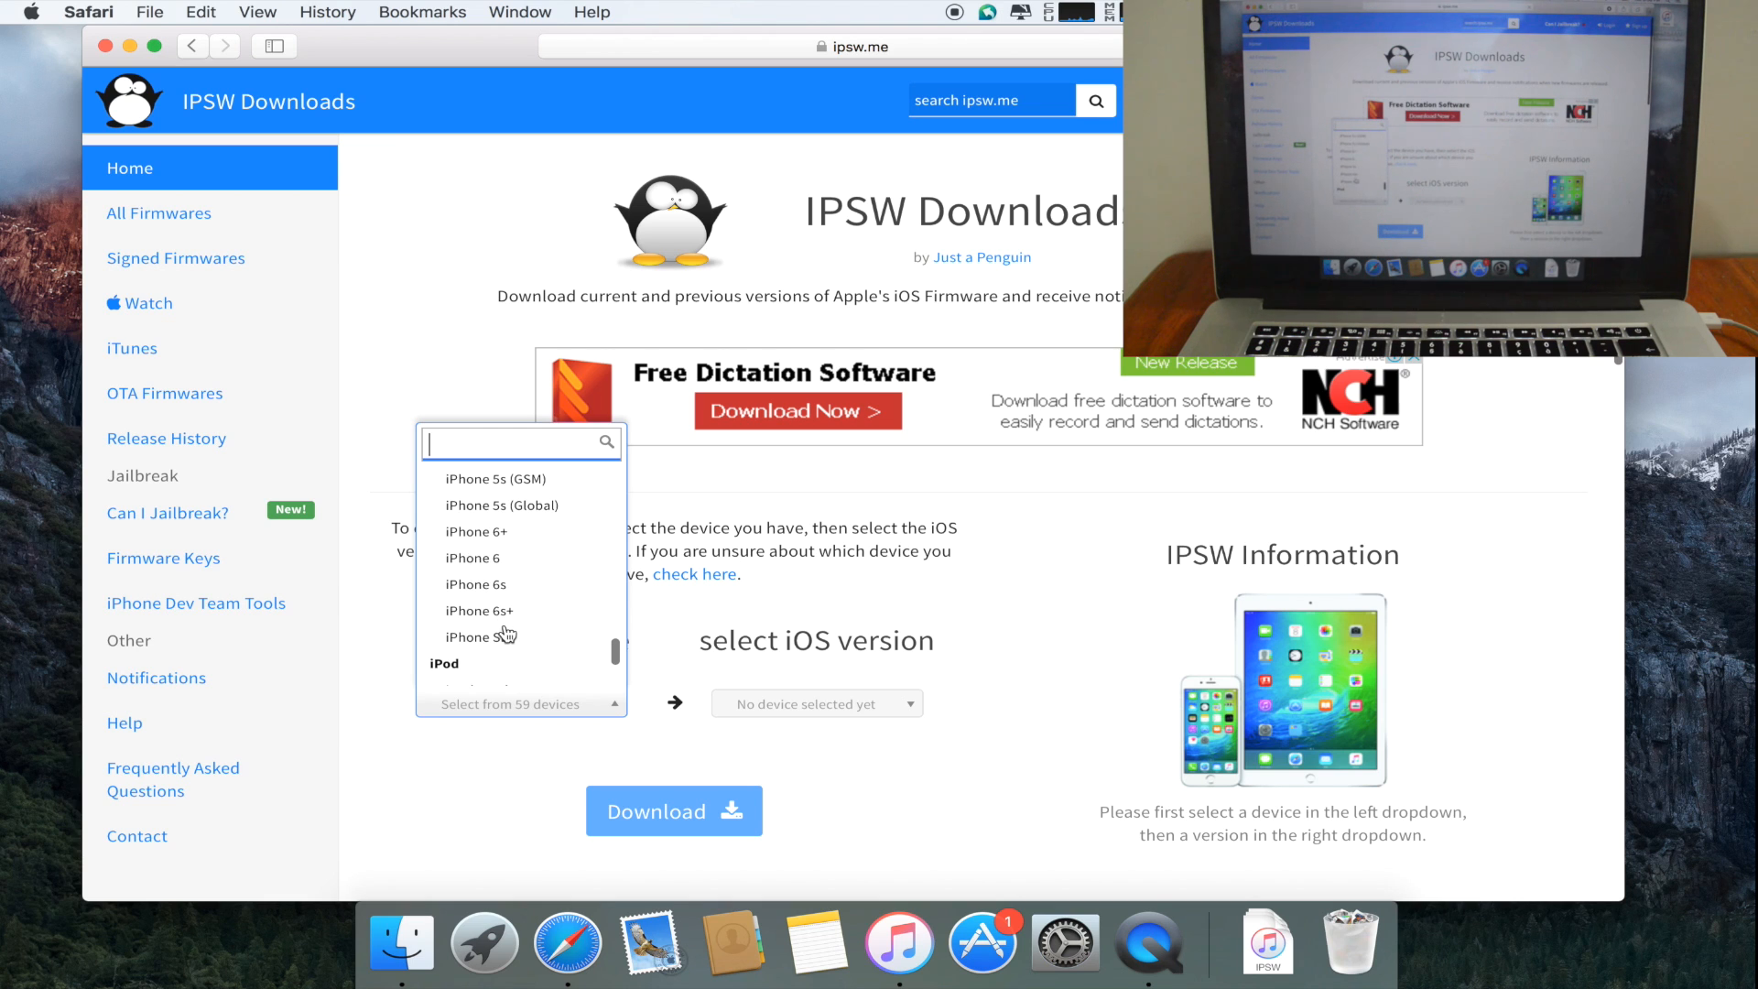
{"action": "mouse_move", "coordinate": [475, 584]}
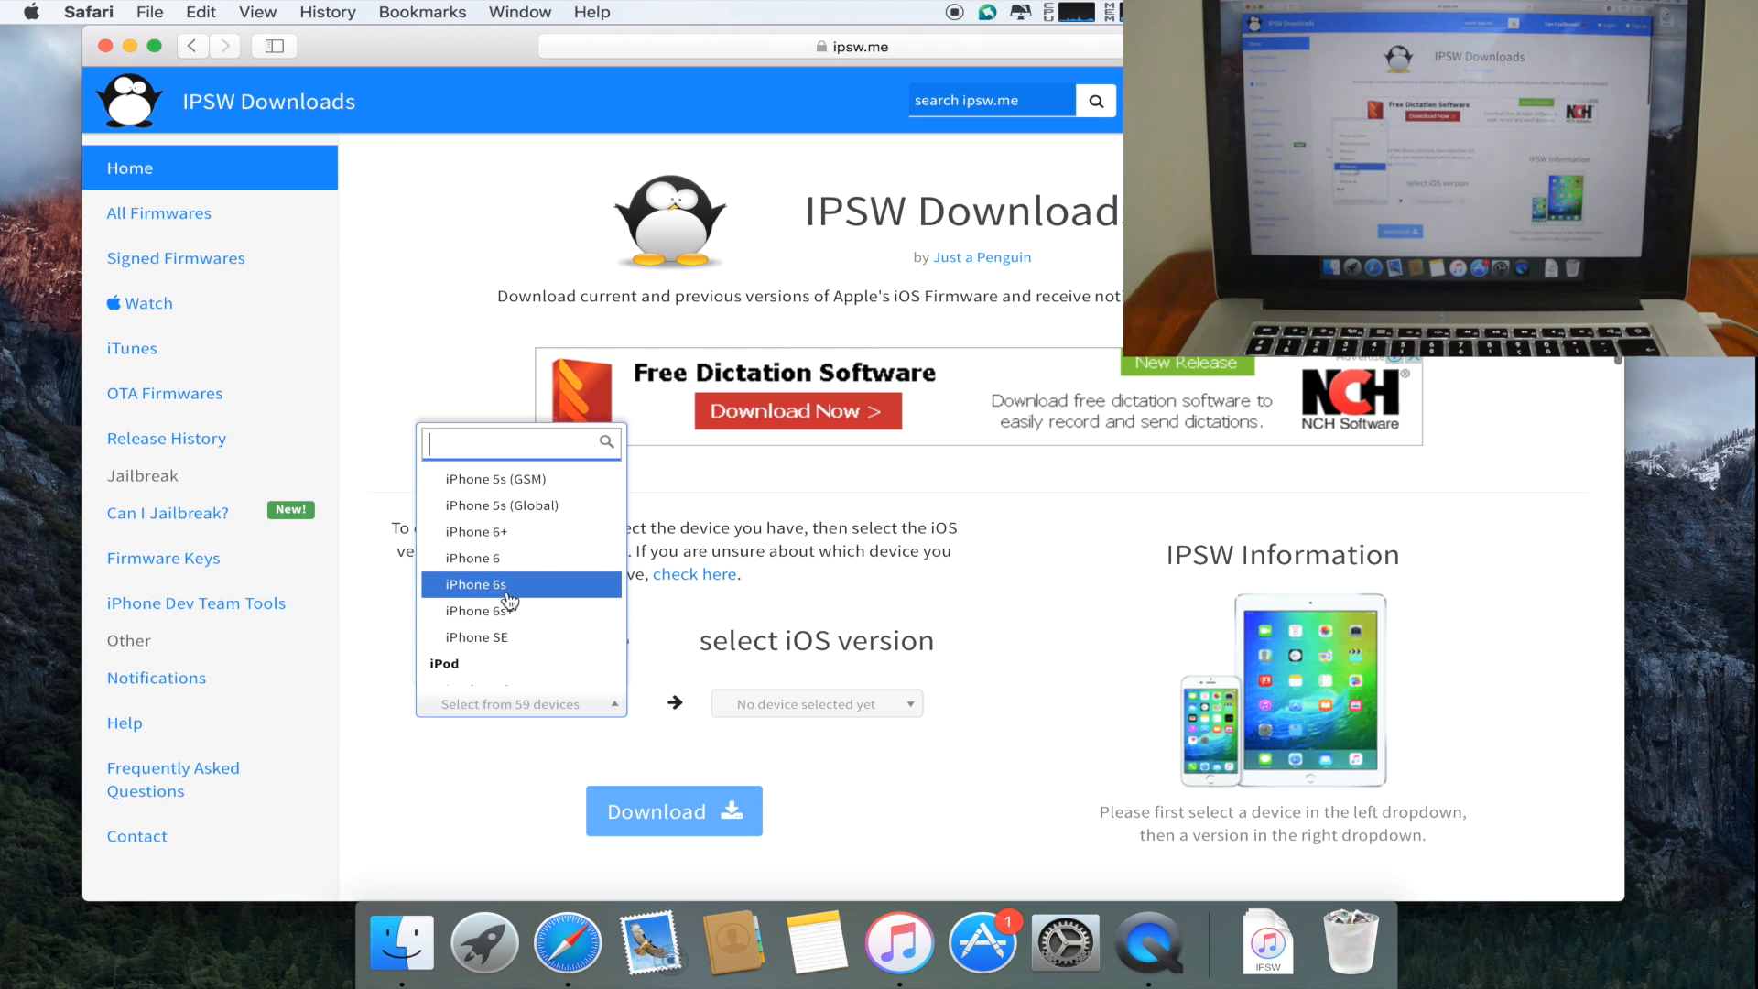
- Download the iPhone 6s iOS 9.2.1 (13D20) firmware from ipsw.me
{"action": "left_click", "coordinate": [473, 584]}
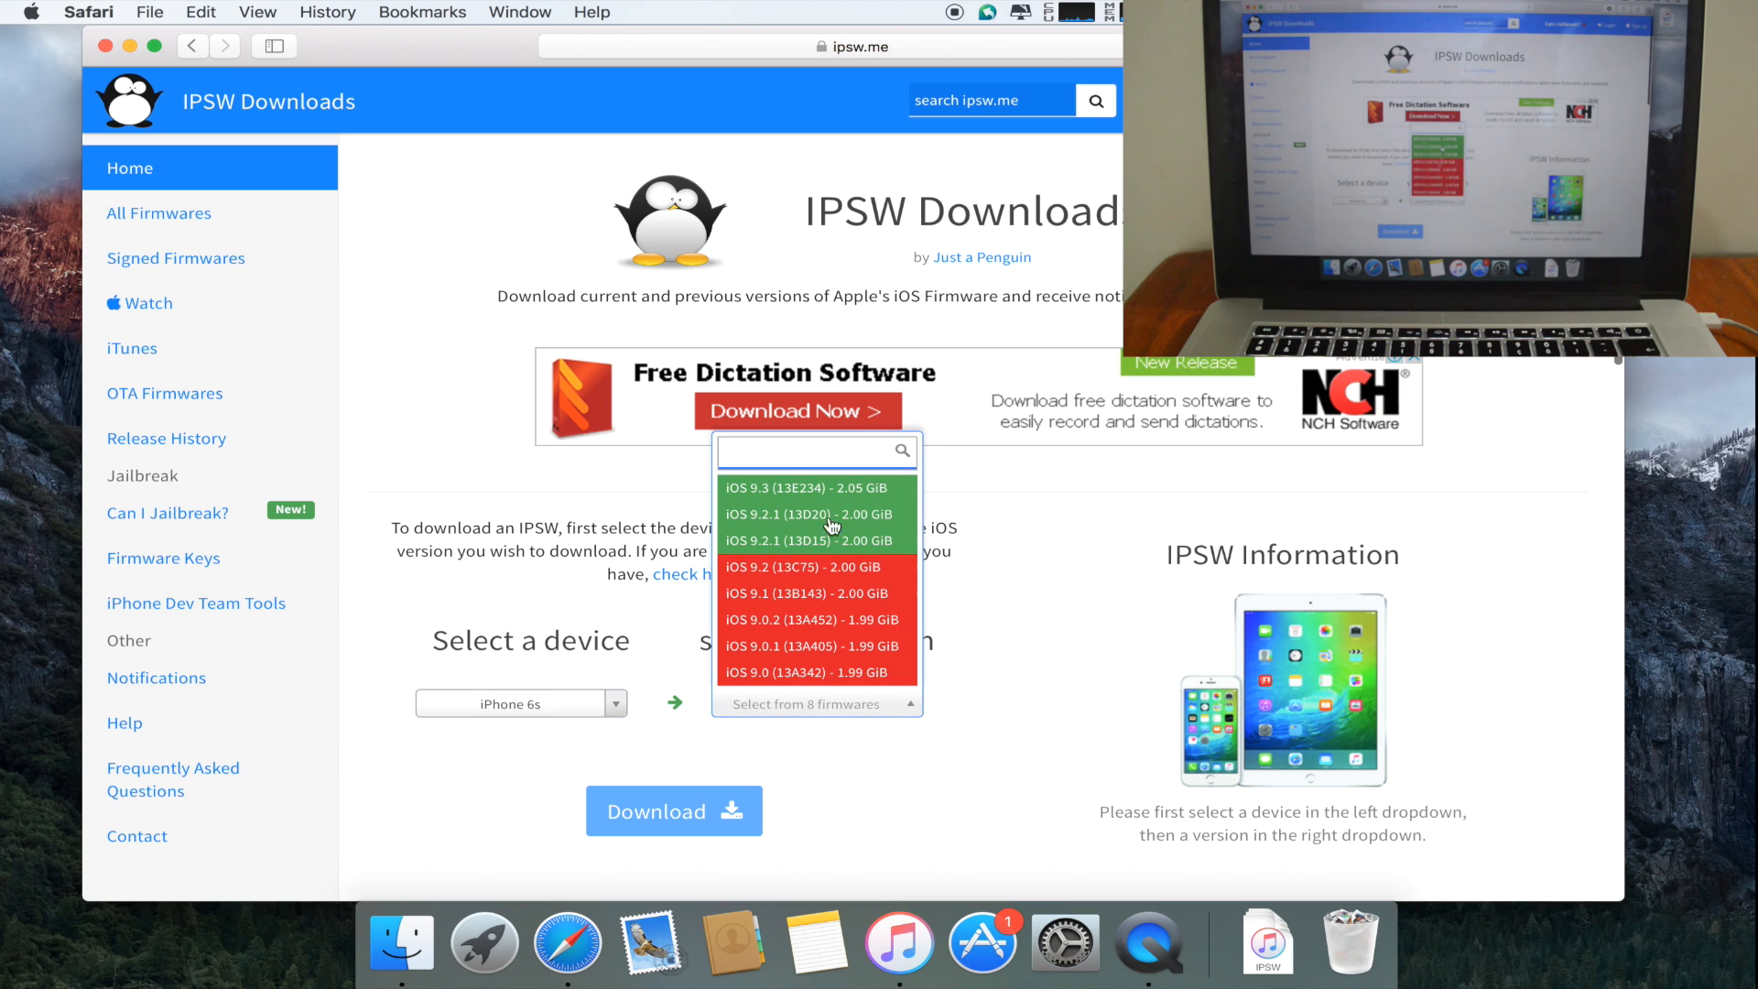
{"action": "mouse_move", "coordinate": [799, 528]}
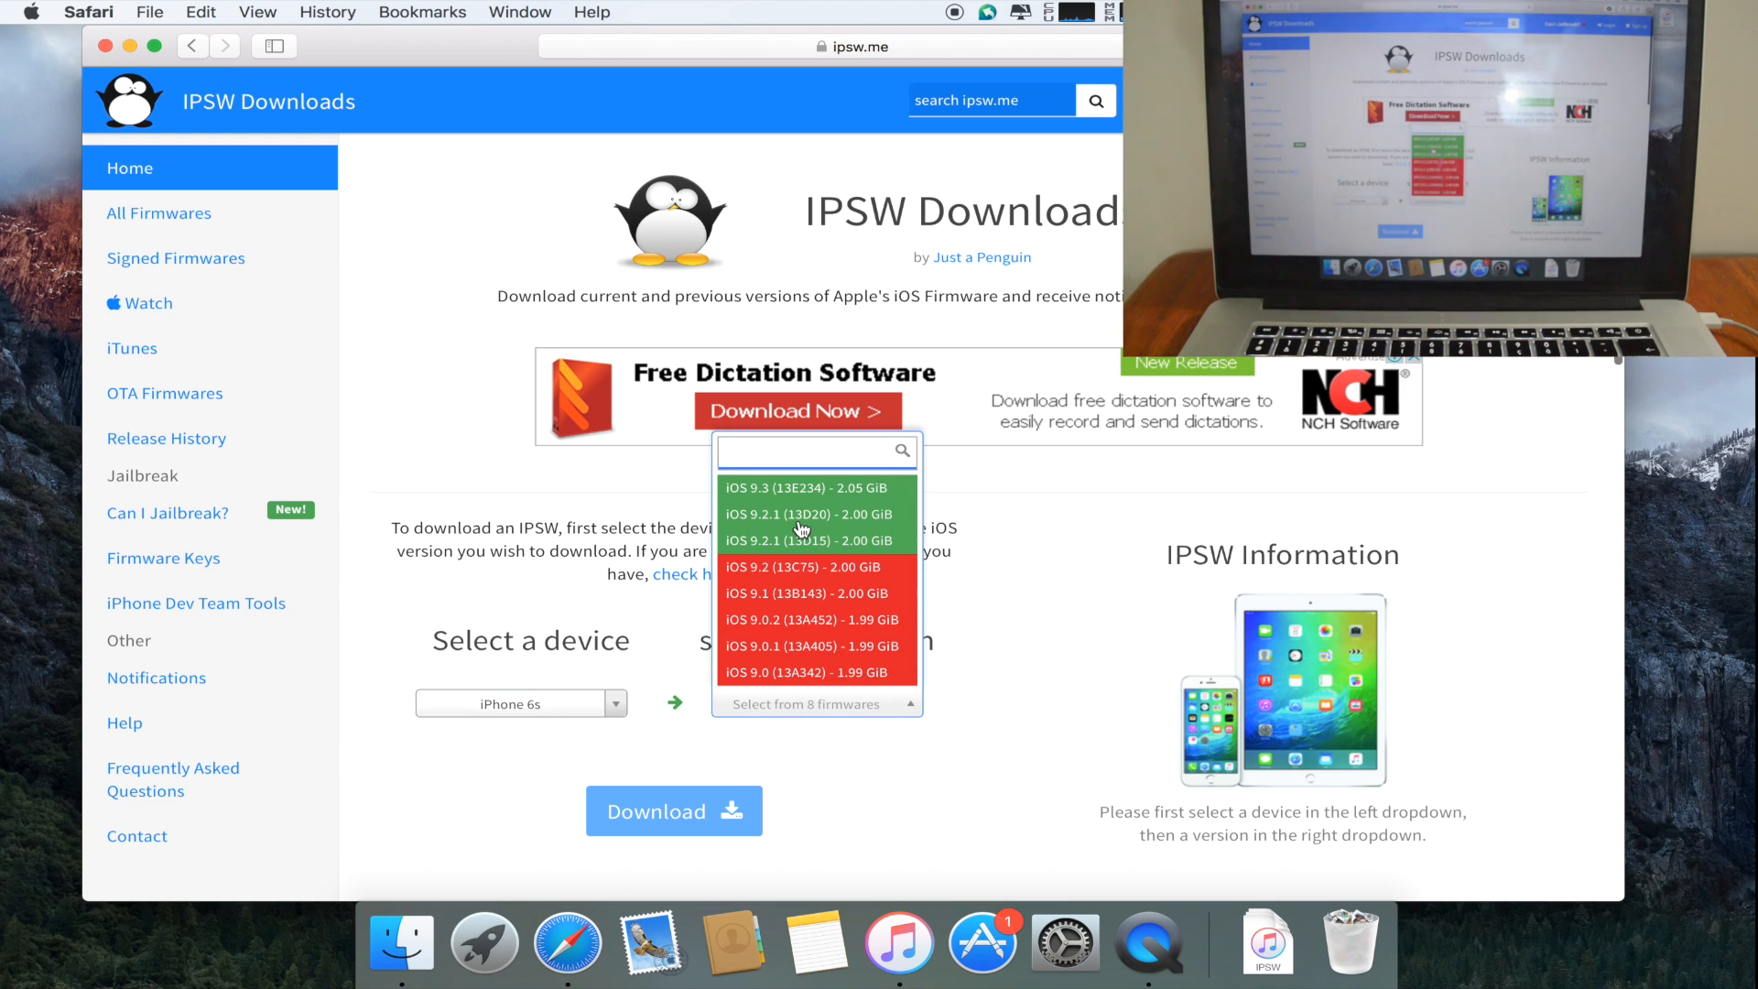
{"action": "mouse_move", "coordinate": [863, 537]}
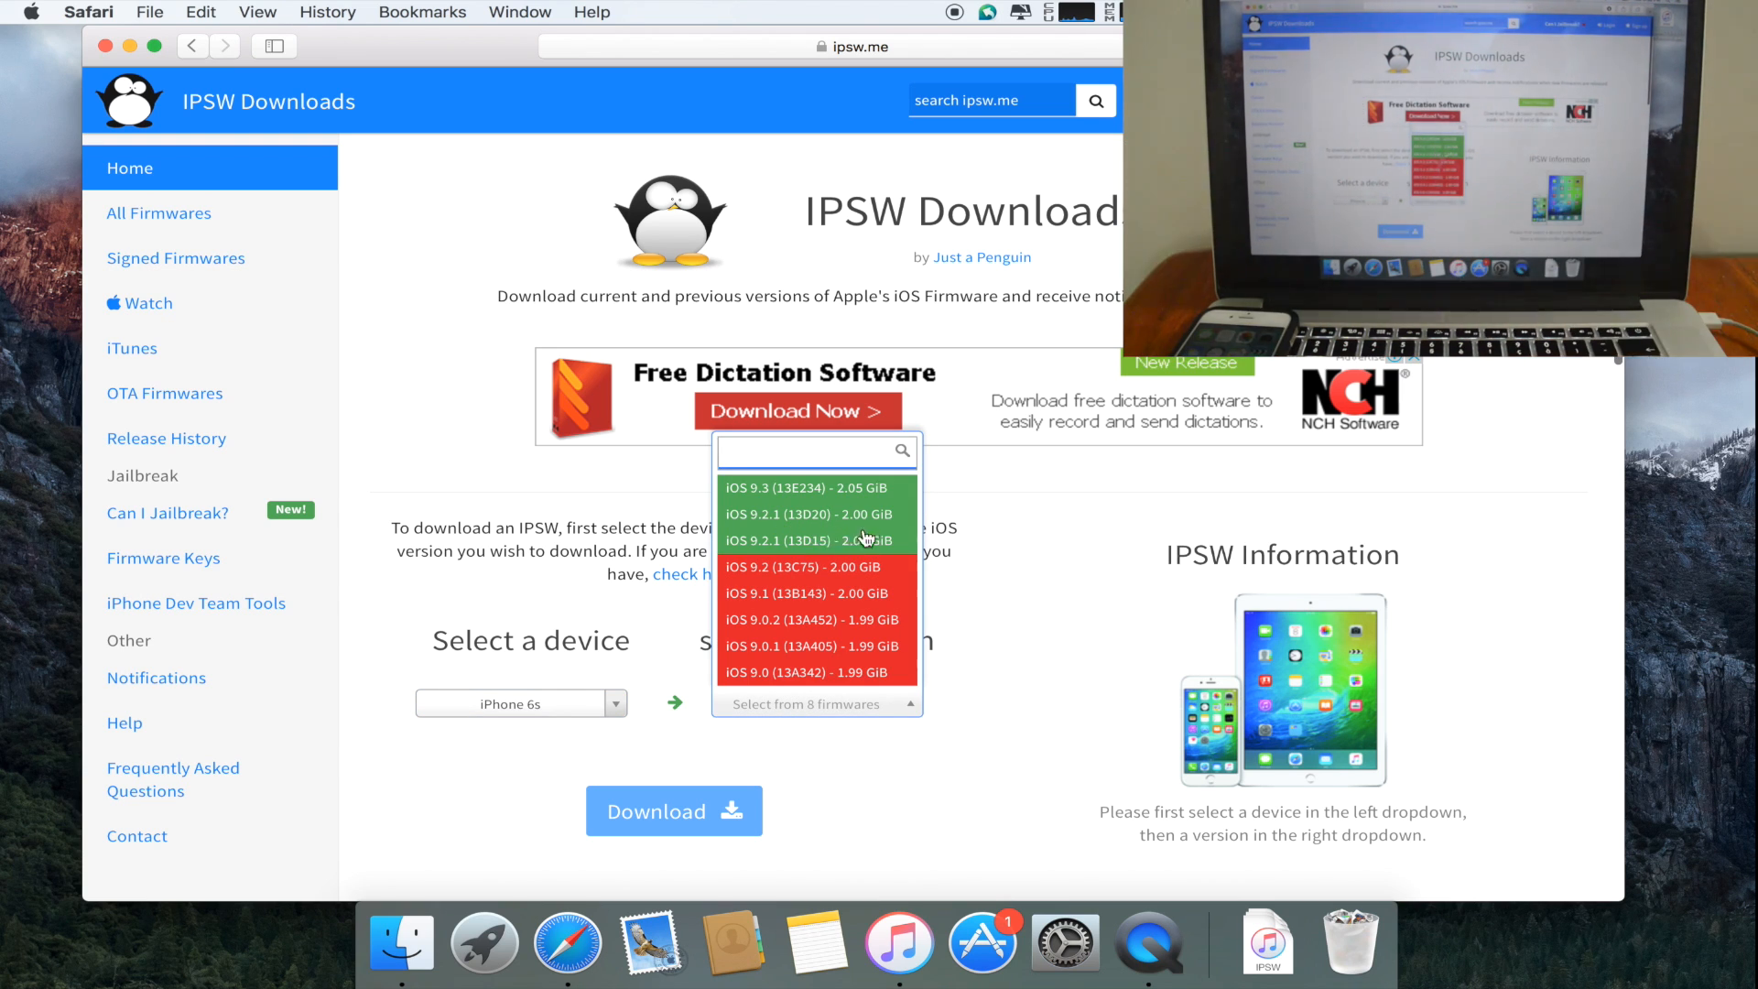
{"action": "mouse_move", "coordinate": [838, 524]}
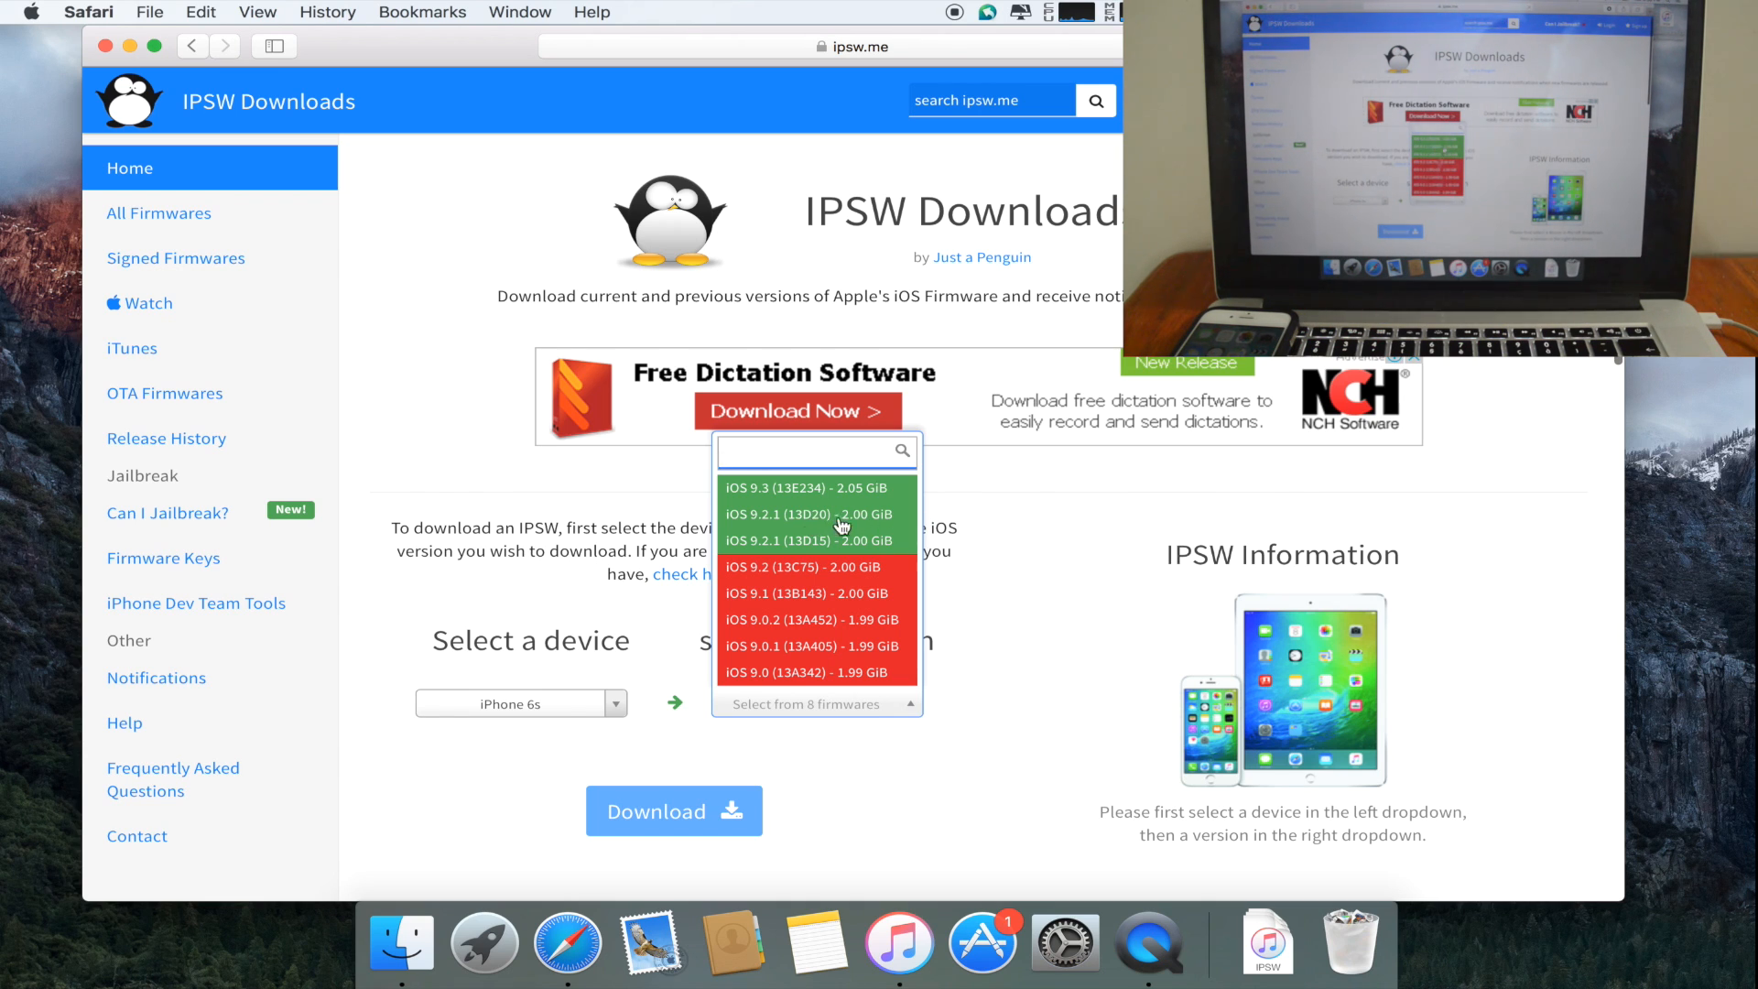
{"action": "mouse_move", "coordinate": [820, 528]}
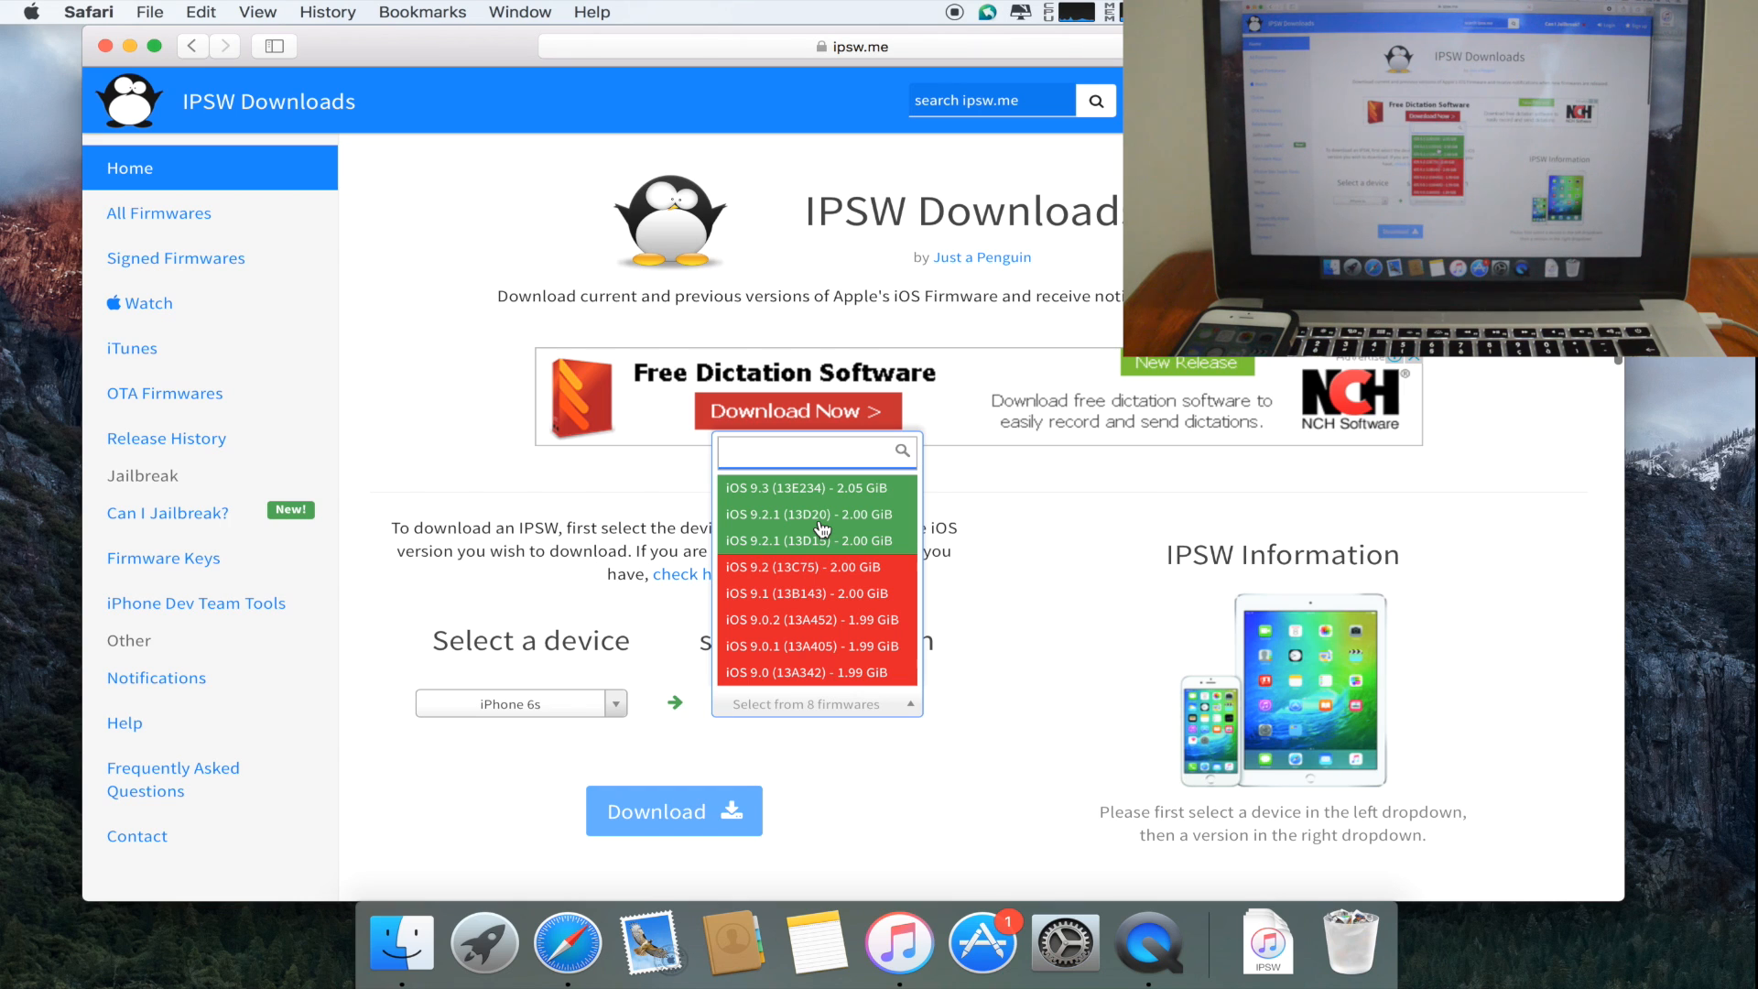
{"action": "left_click", "coordinate": [815, 514]}
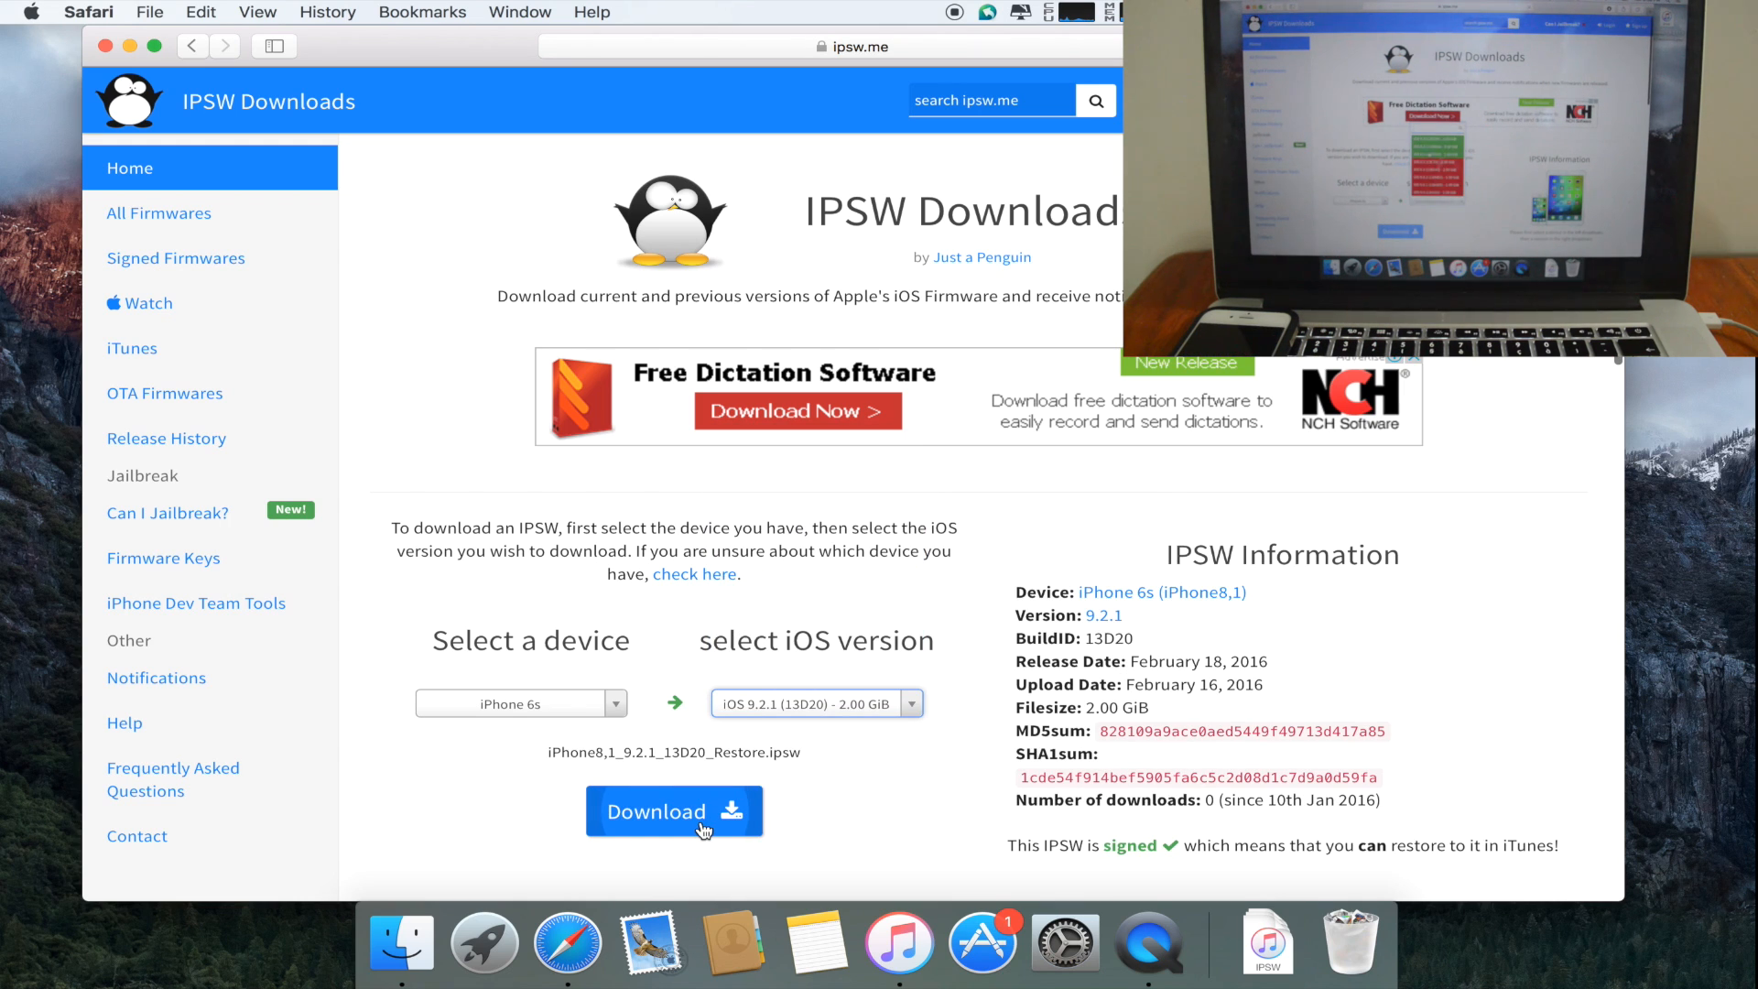
{"action": "left_click", "coordinate": [674, 810]}
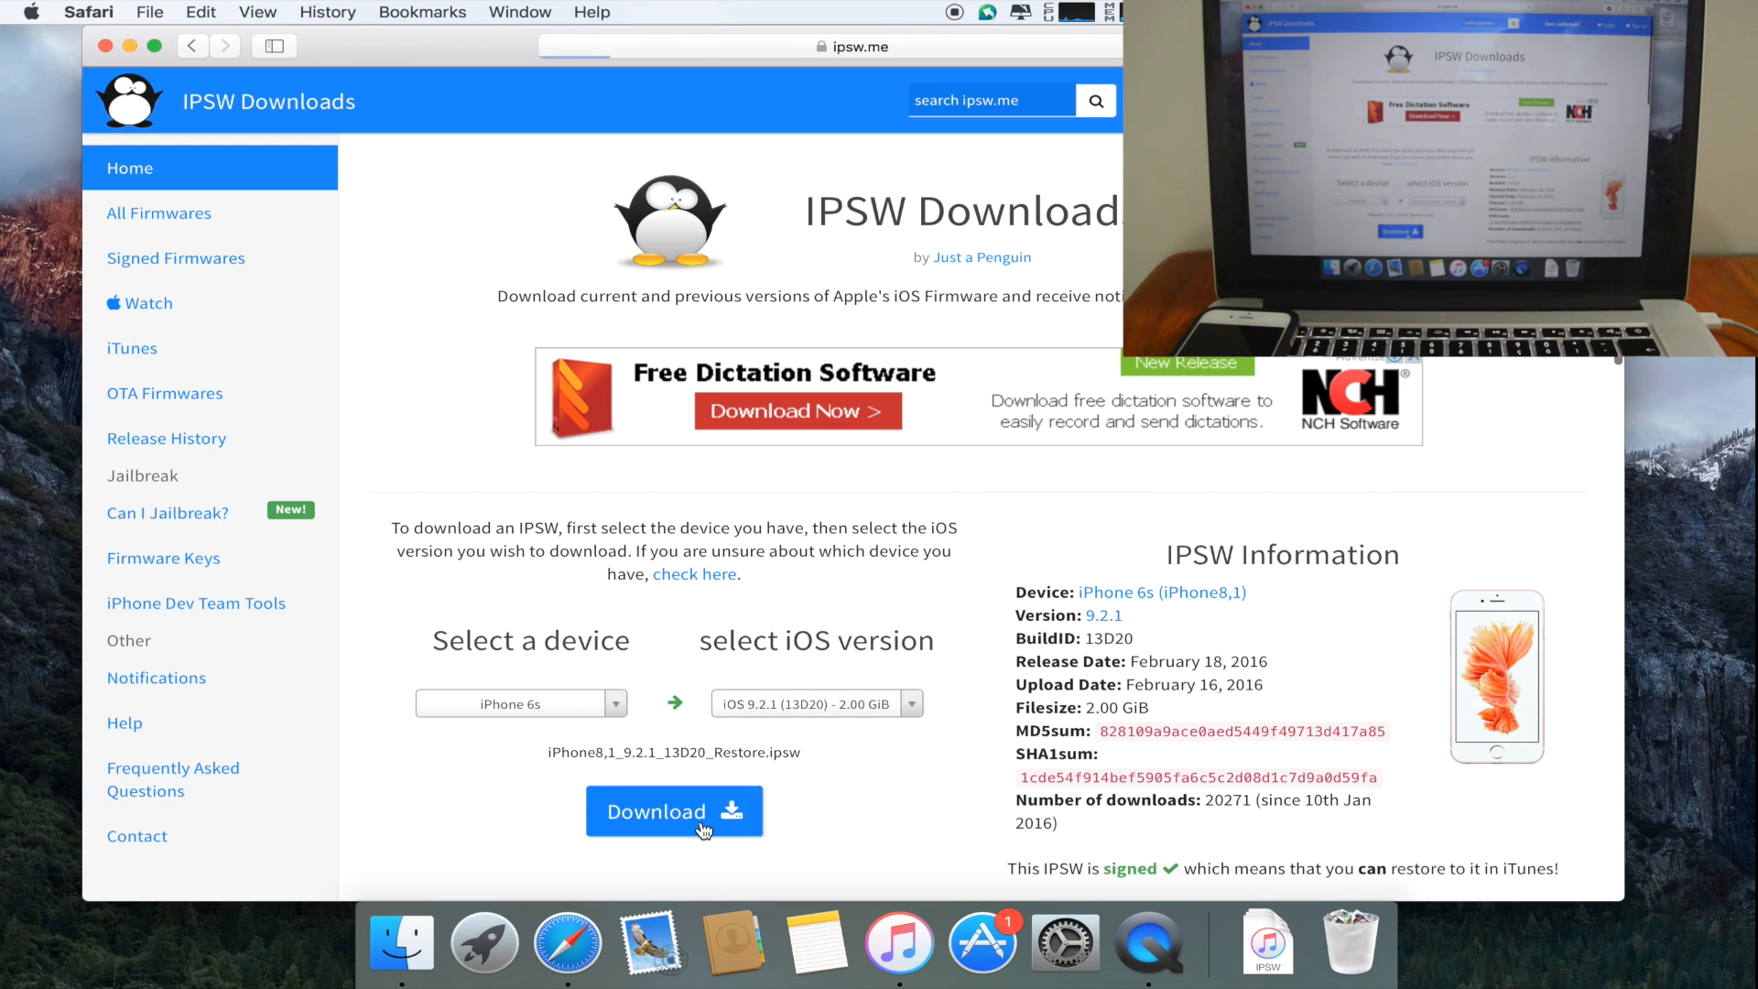
{"action": "left_click", "coordinate": [674, 810]}
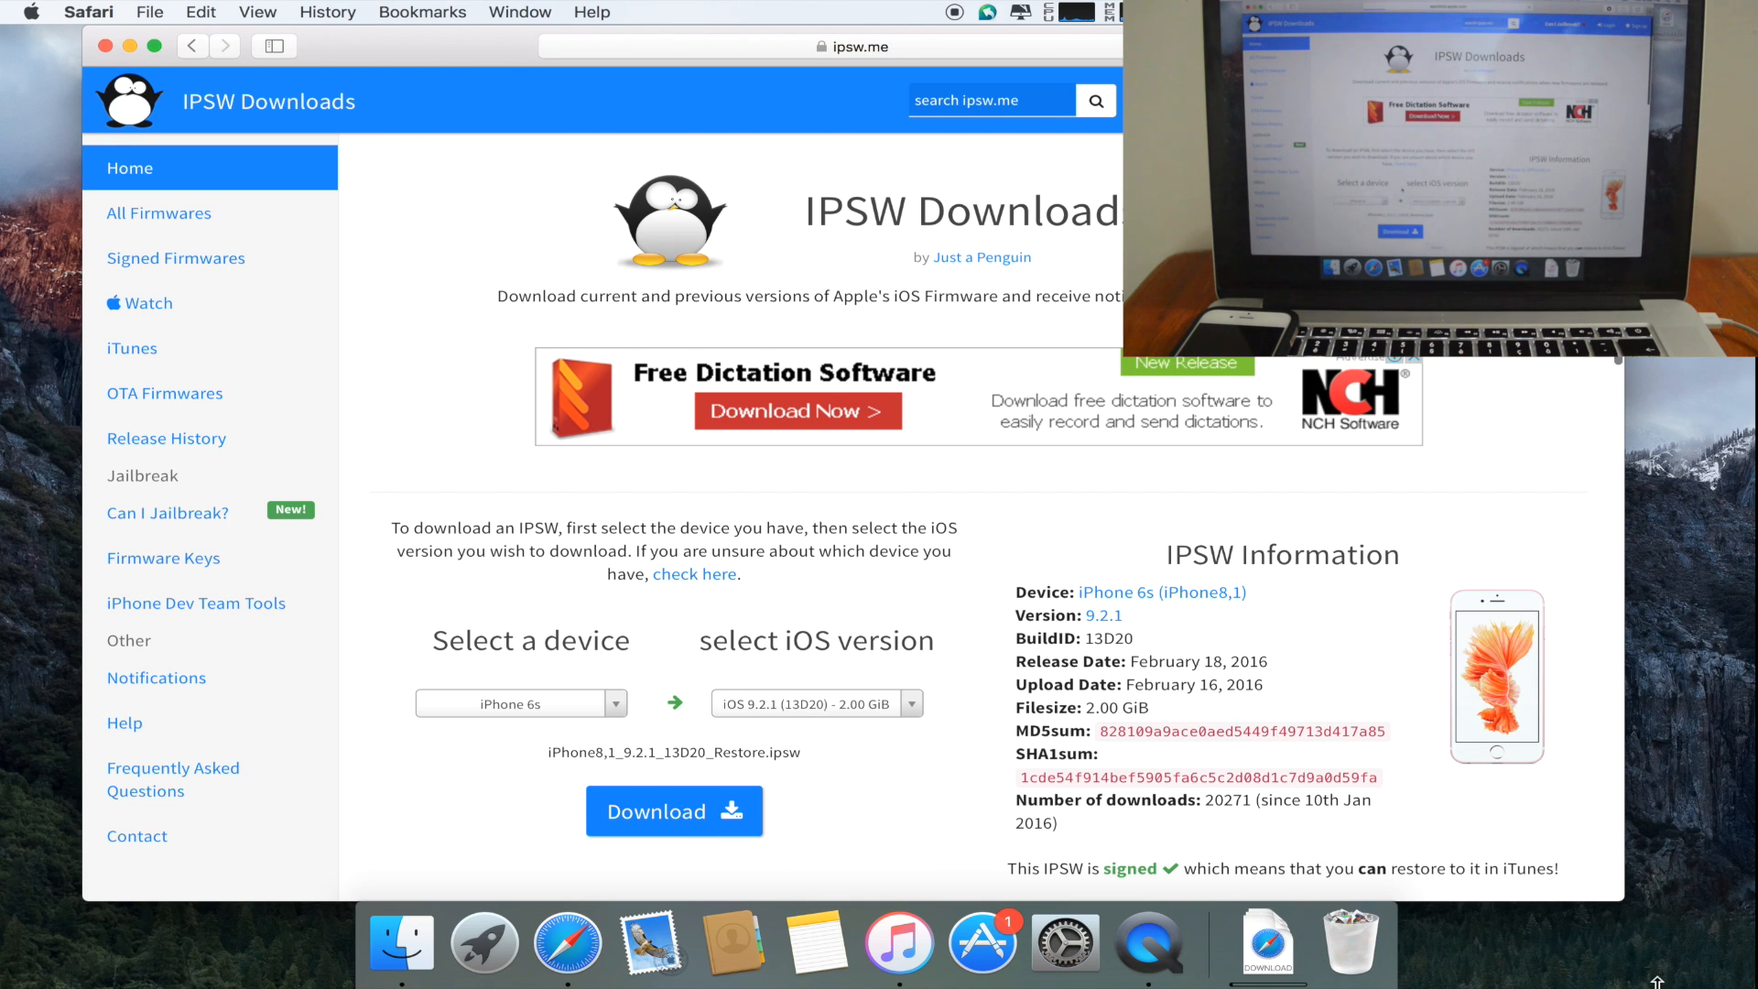
{"action": "left_click", "coordinate": [1450, 45]}
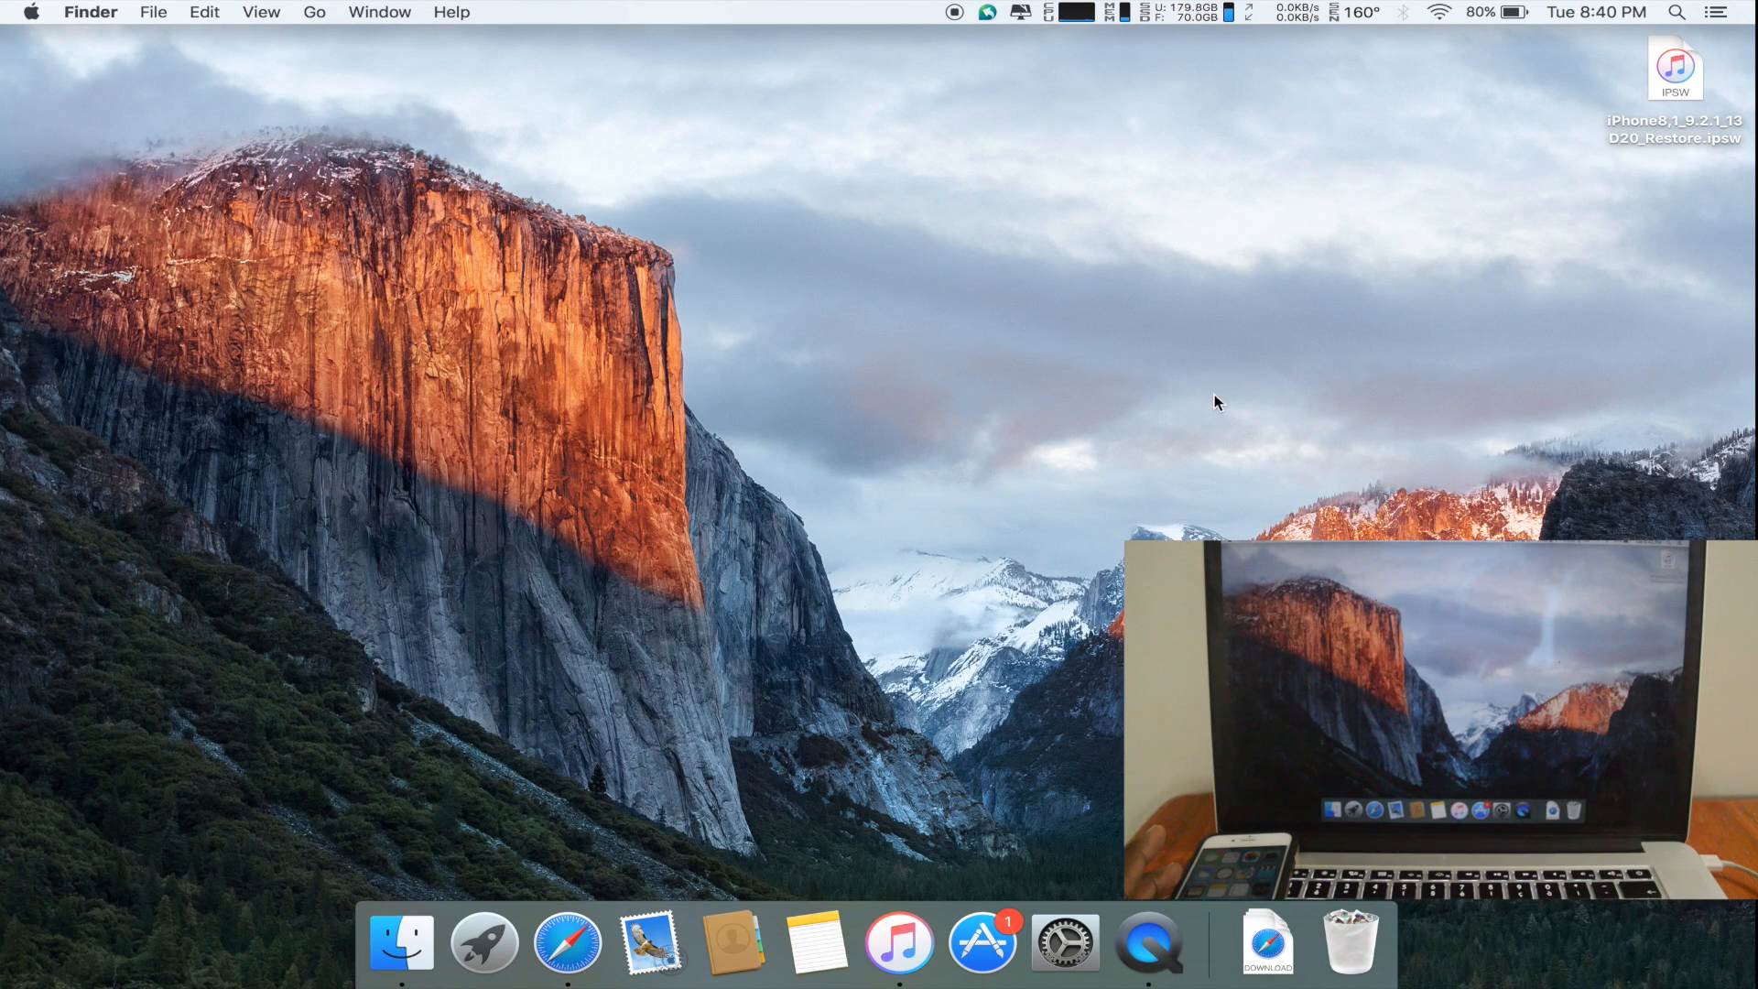
{"action": "mouse_move", "coordinate": [1712, 168]}
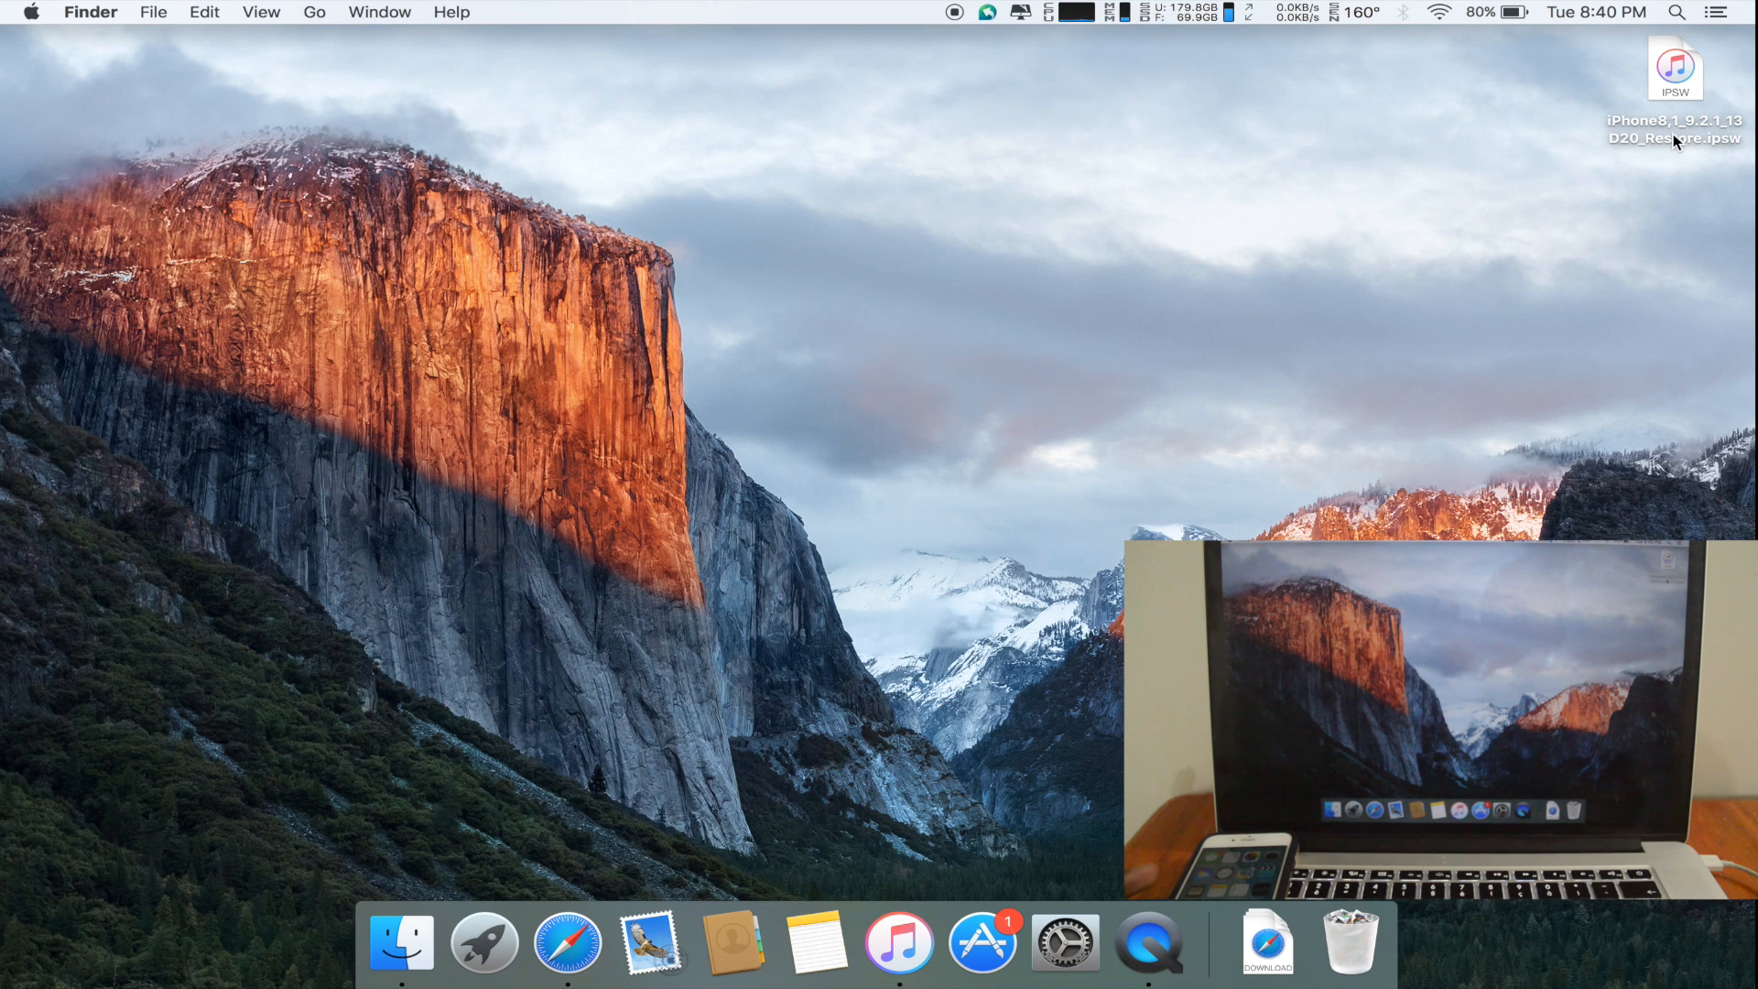
- Open the connected iPhone 6s summary in iTunes and Option-click Restore iPhone
{"action": "left_click", "coordinate": [898, 942]}
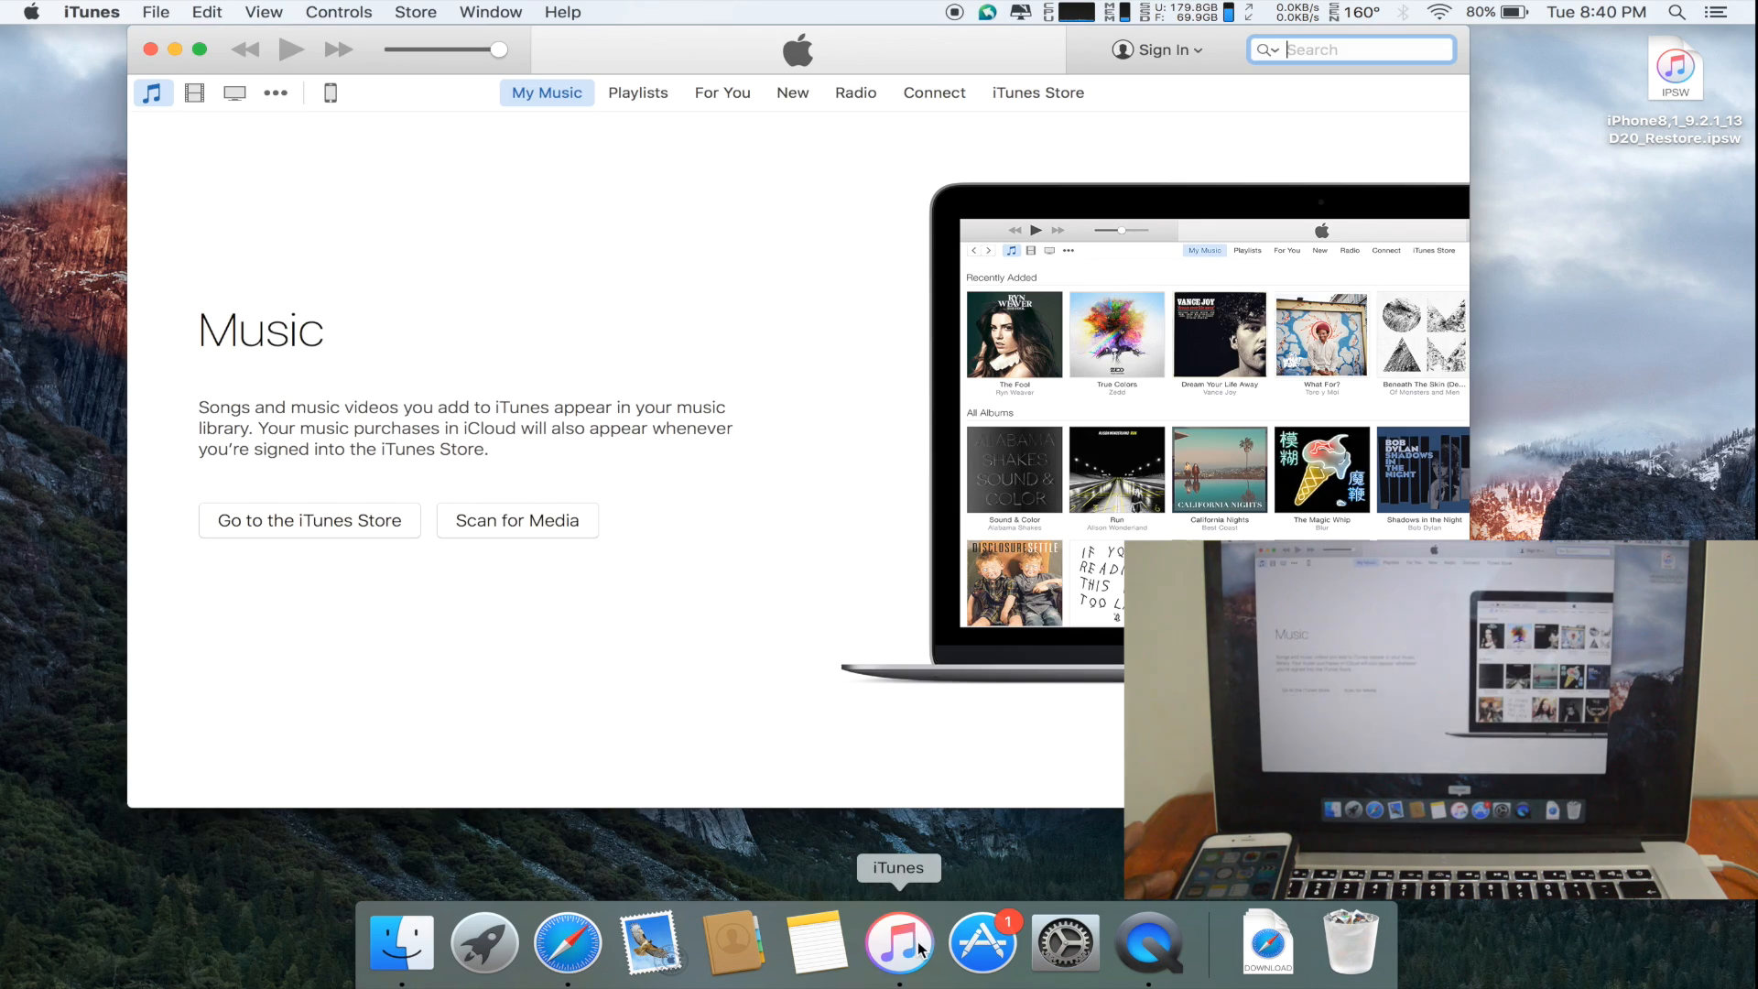
{"action": "mouse_move", "coordinate": [329, 93]}
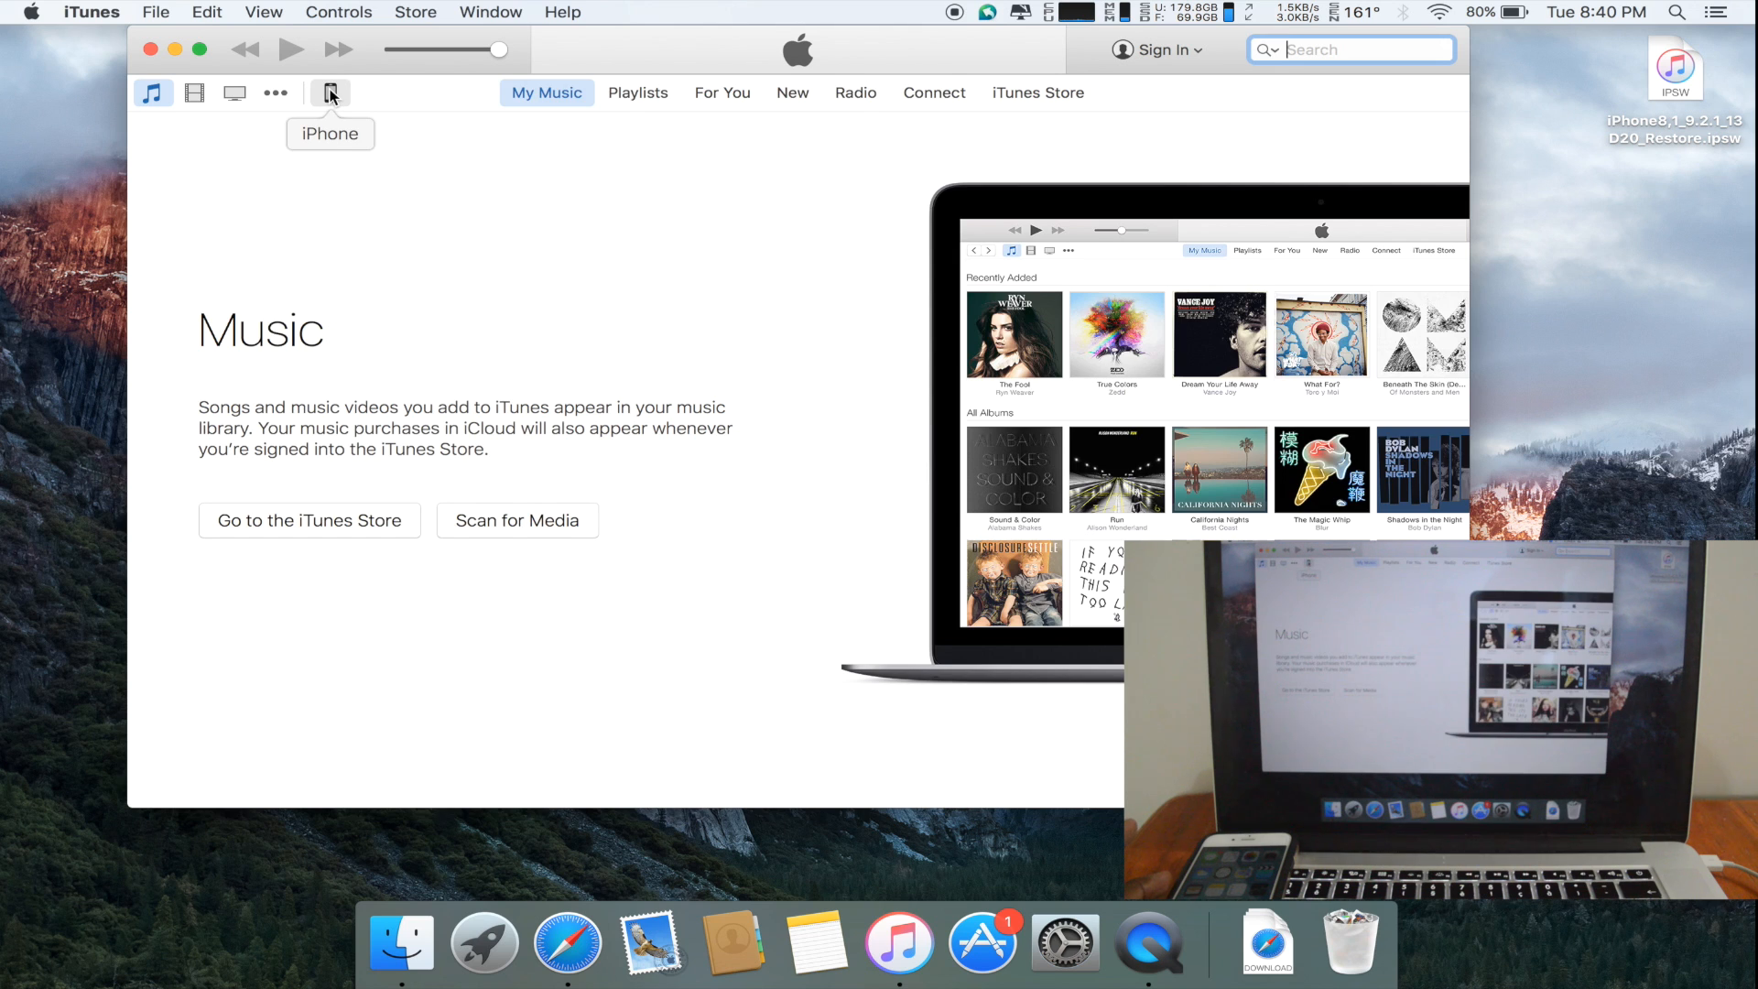
{"action": "left_click", "coordinate": [330, 93]}
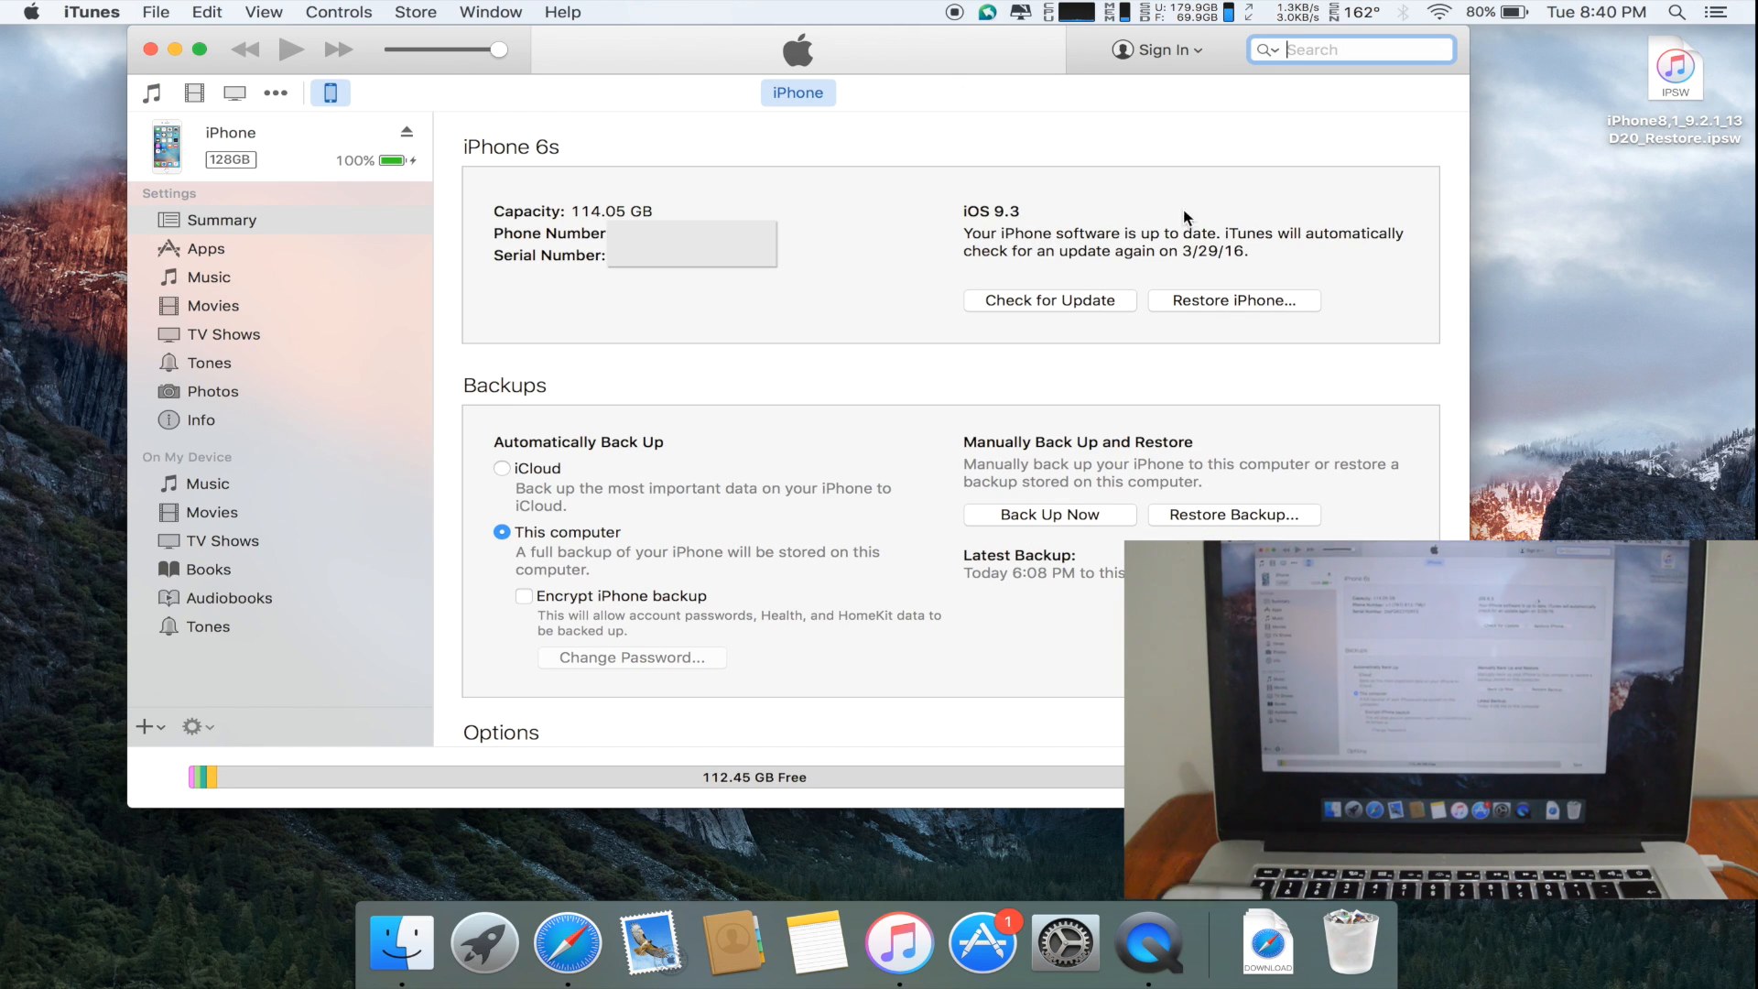
{"action": "mouse_move", "coordinate": [1274, 304]}
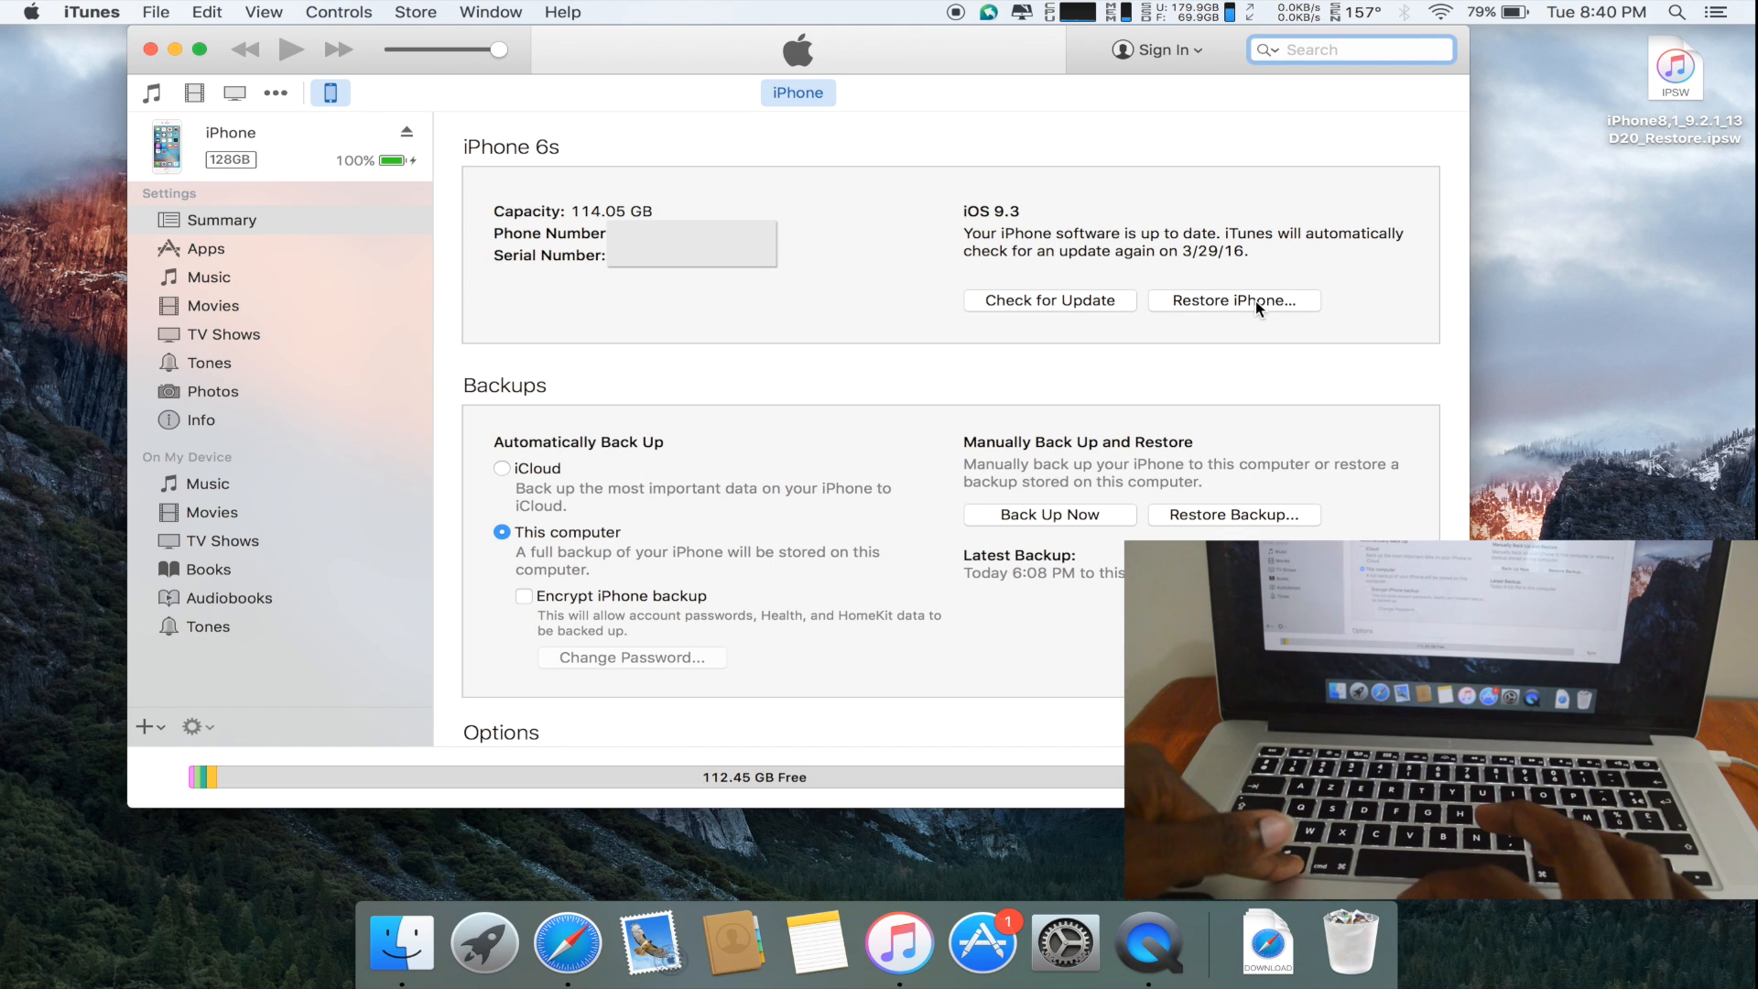
{"action": "left_click", "coordinate": [1233, 300]}
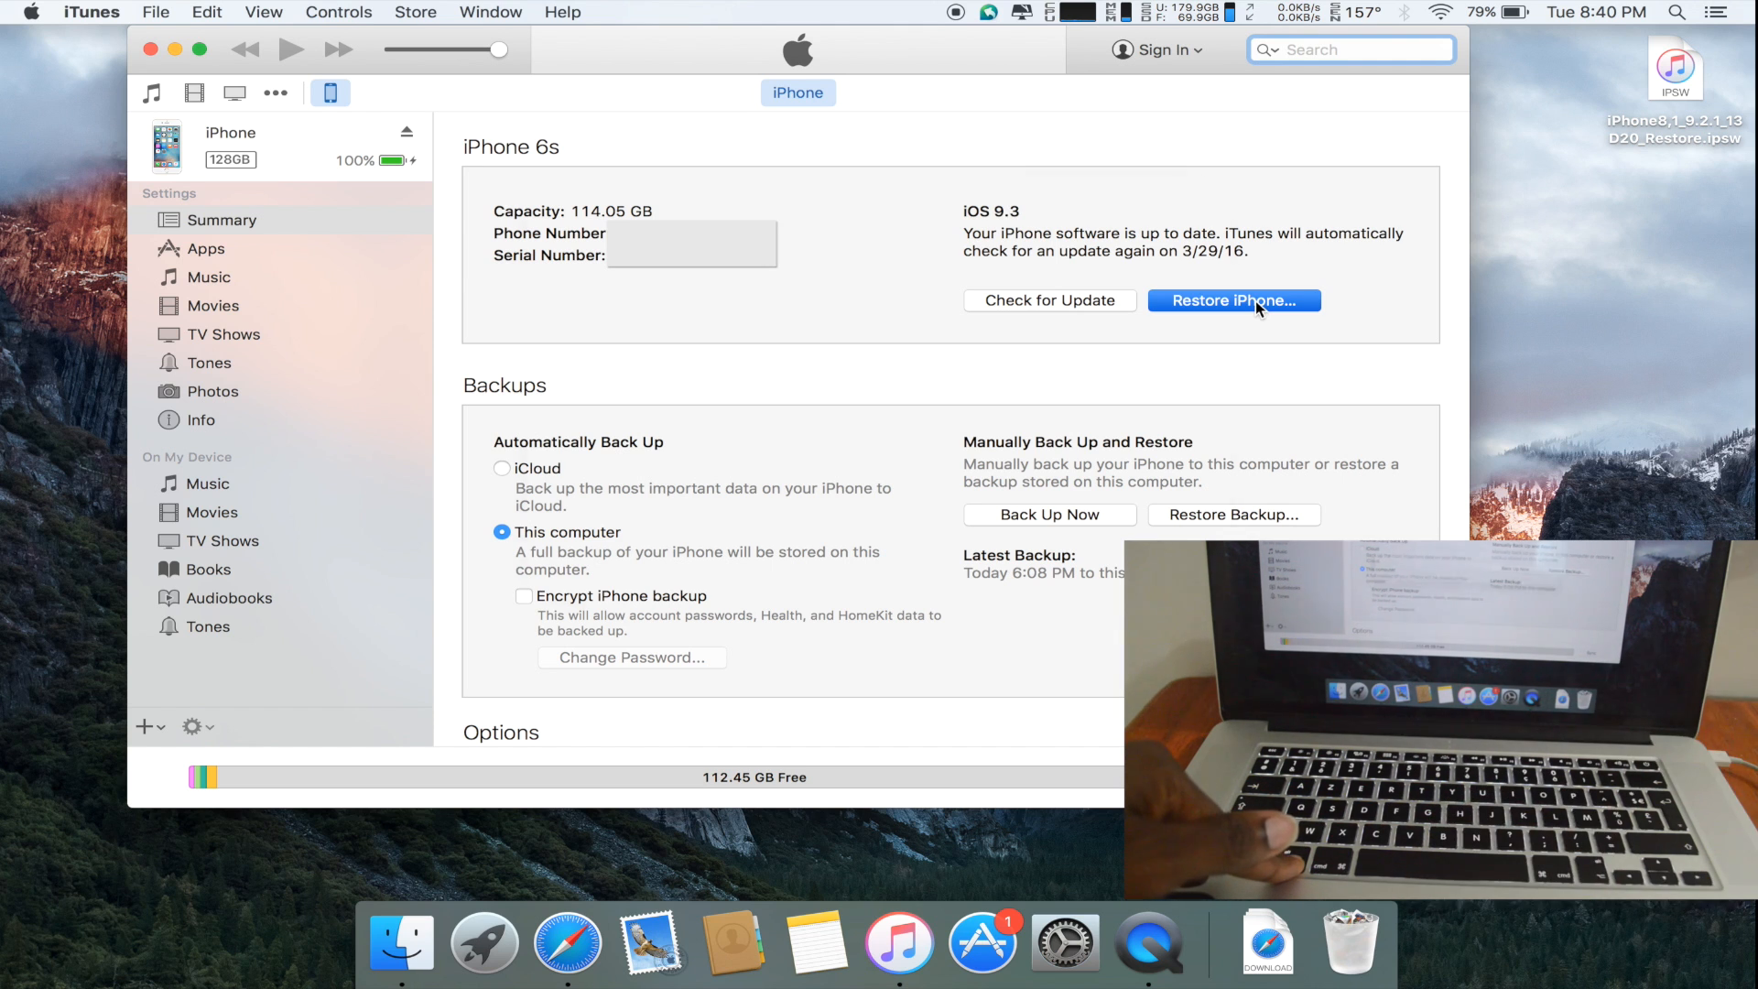
- Select iPhone8,1_9.2.1_13D20_Restore.ipsw from the Desktop as the restore firmware
{"action": "left_click", "coordinate": [1233, 300]}
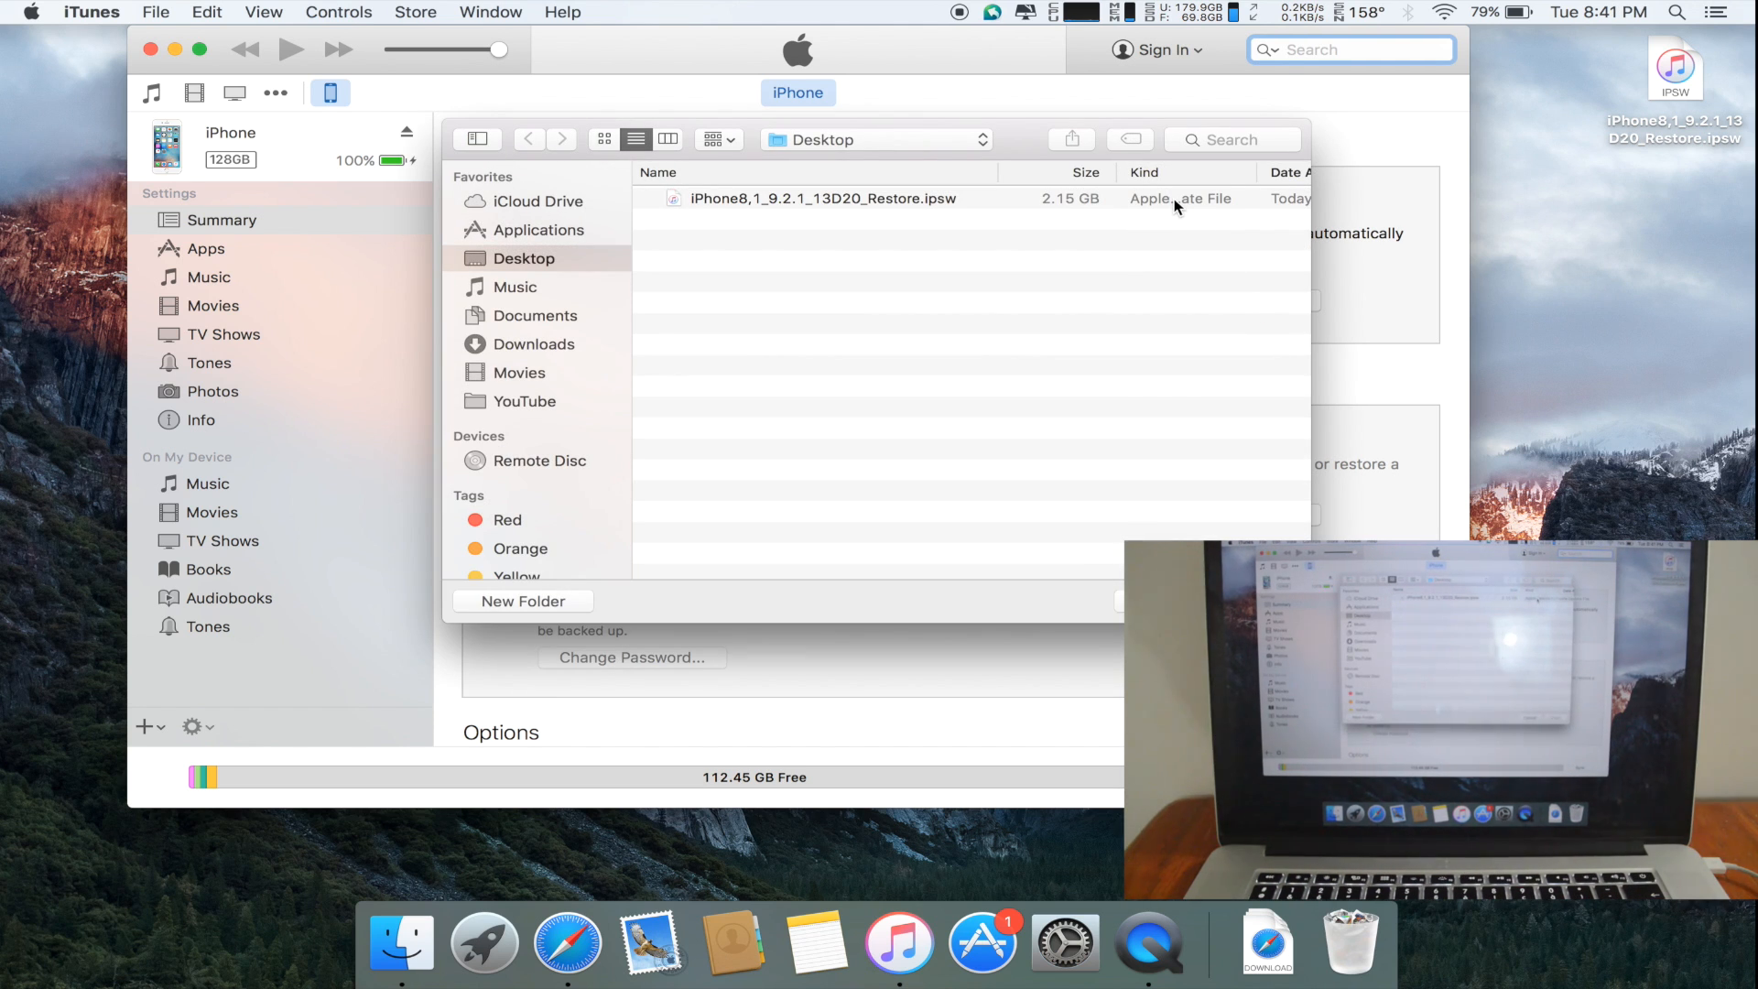
{"action": "mouse_move", "coordinate": [1178, 204]}
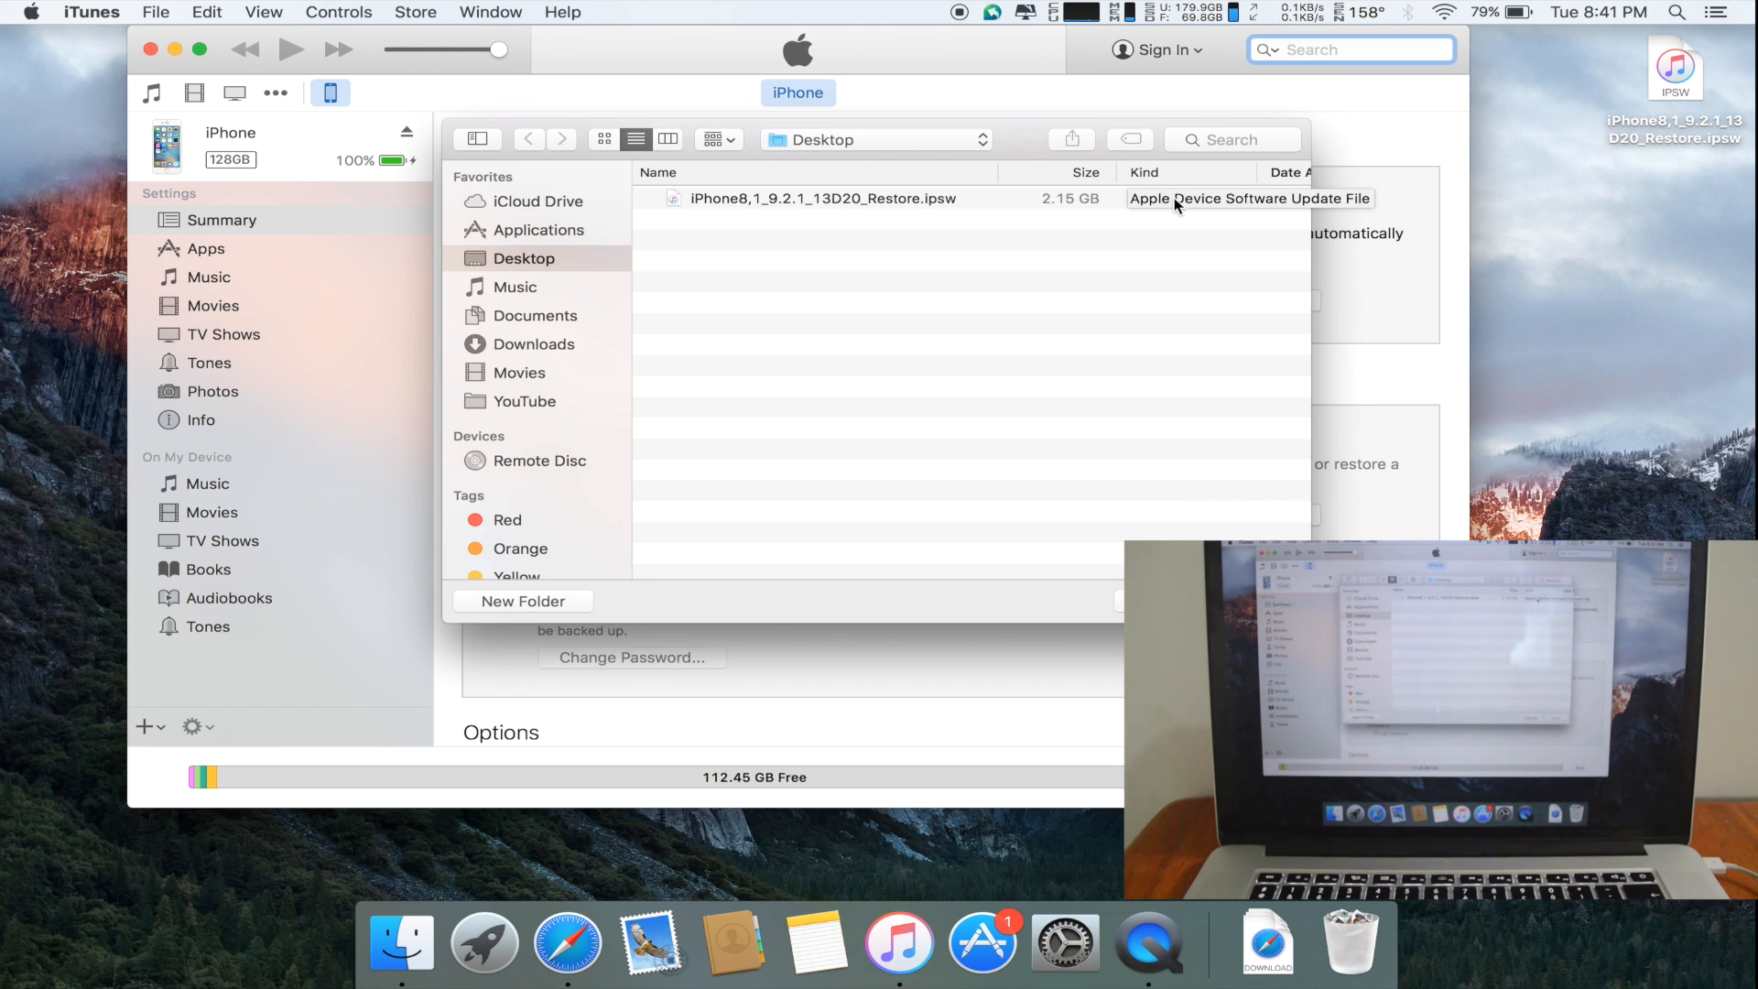
{"action": "mouse_move", "coordinate": [1020, 119]}
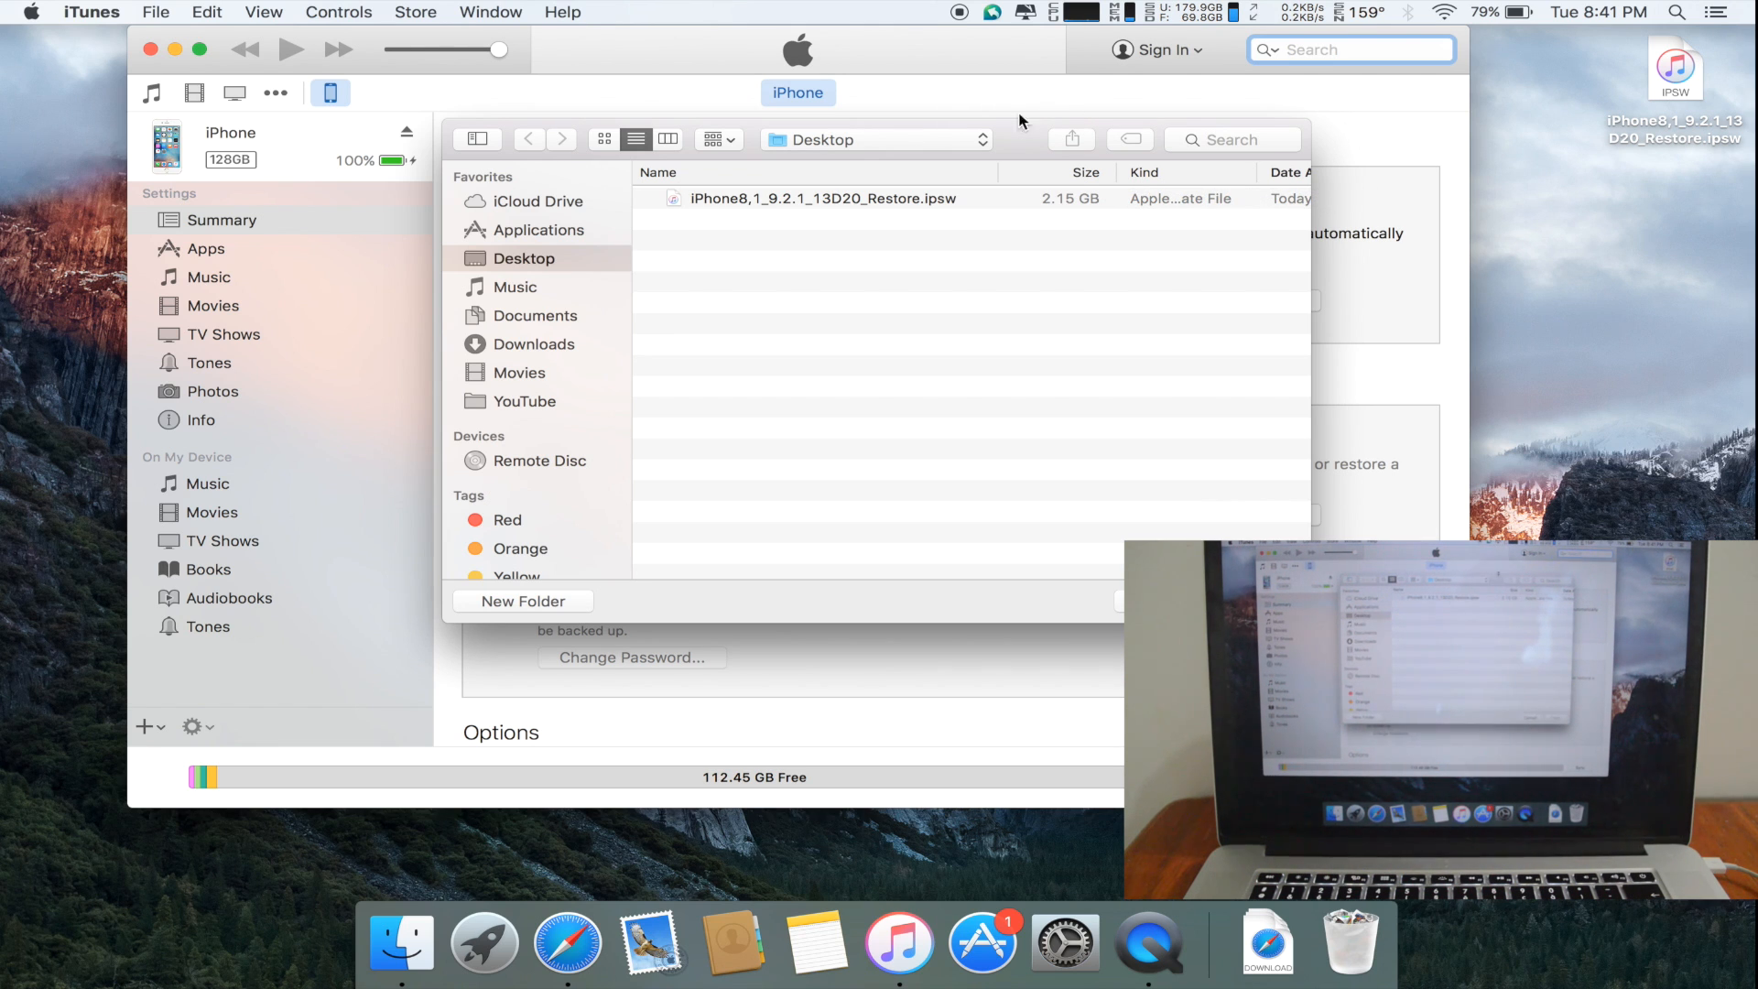
{"action": "mouse_move", "coordinate": [754, 199]}
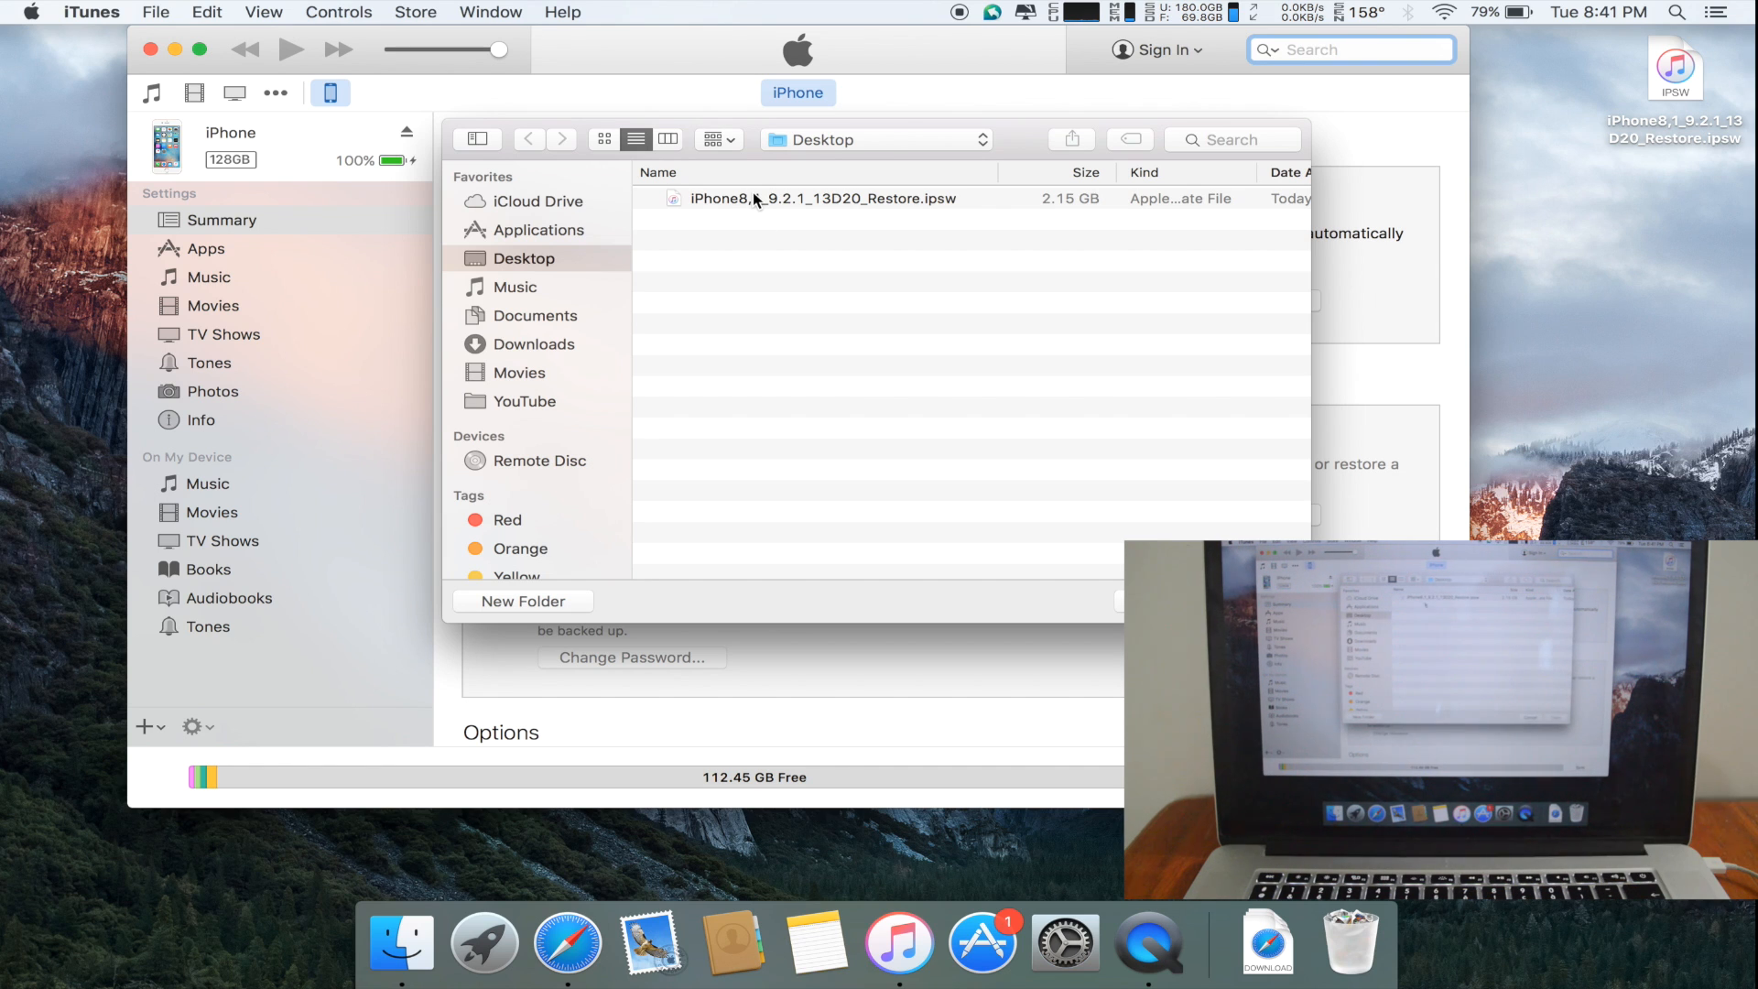
{"action": "mouse_move", "coordinate": [832, 161]}
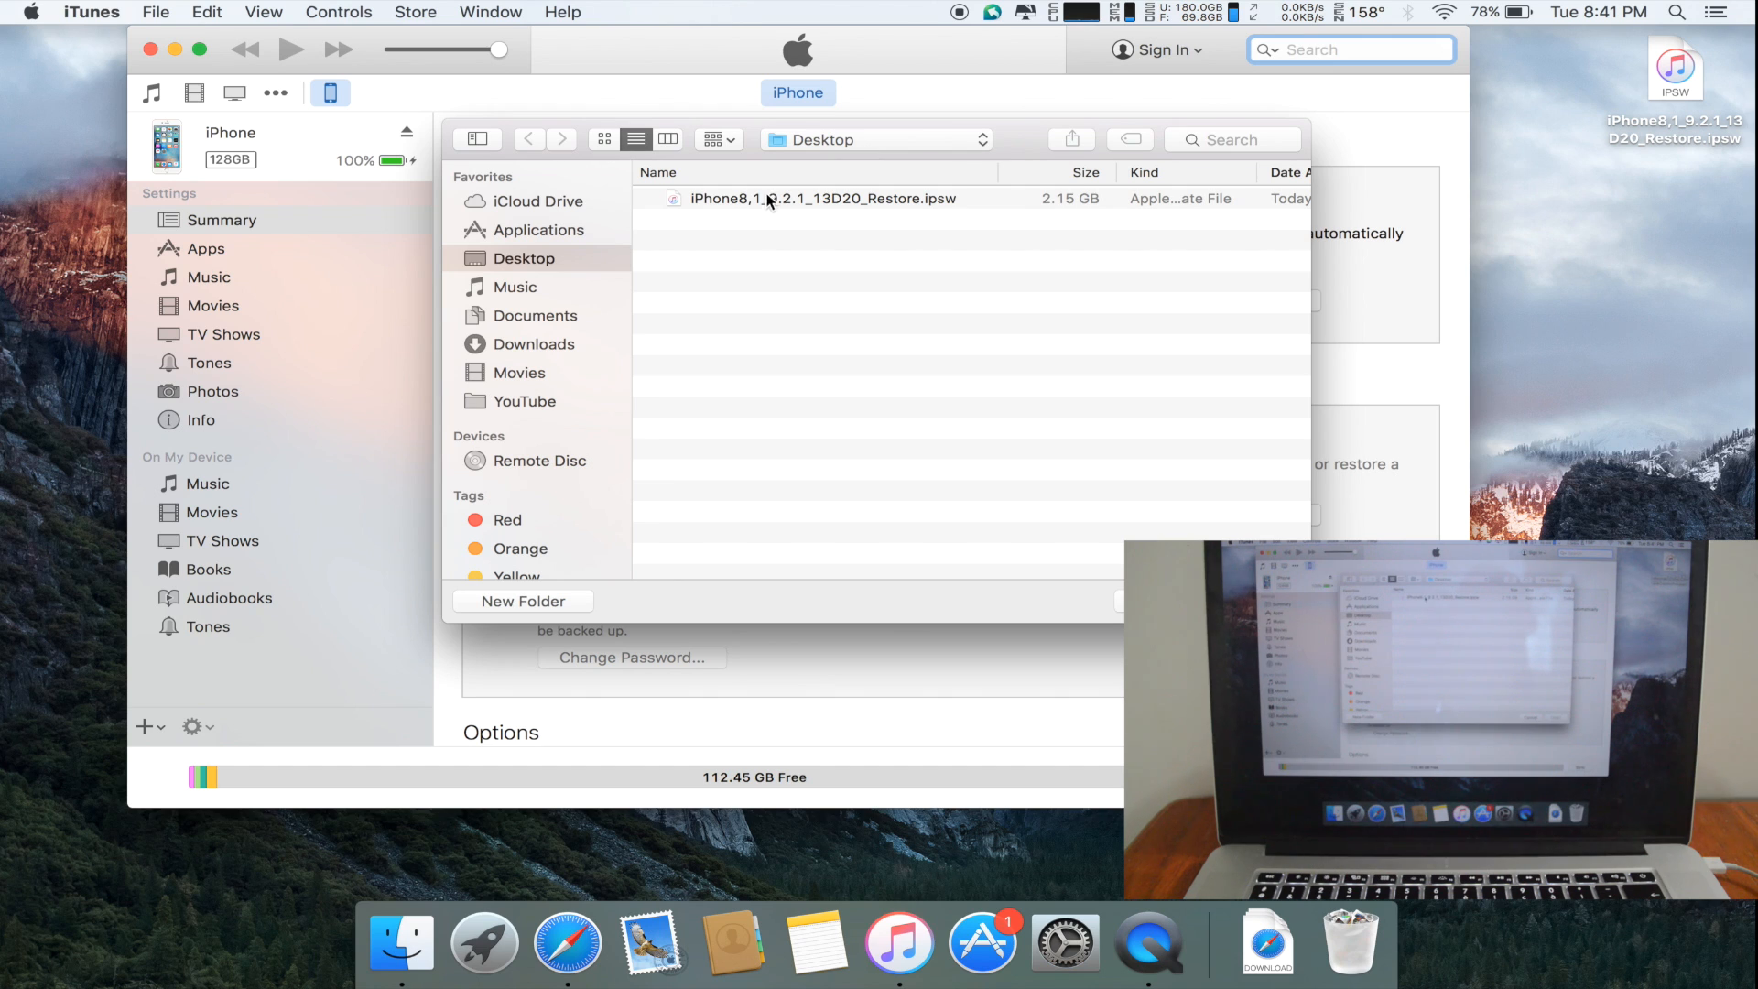
{"action": "mouse_move", "coordinate": [798, 205]}
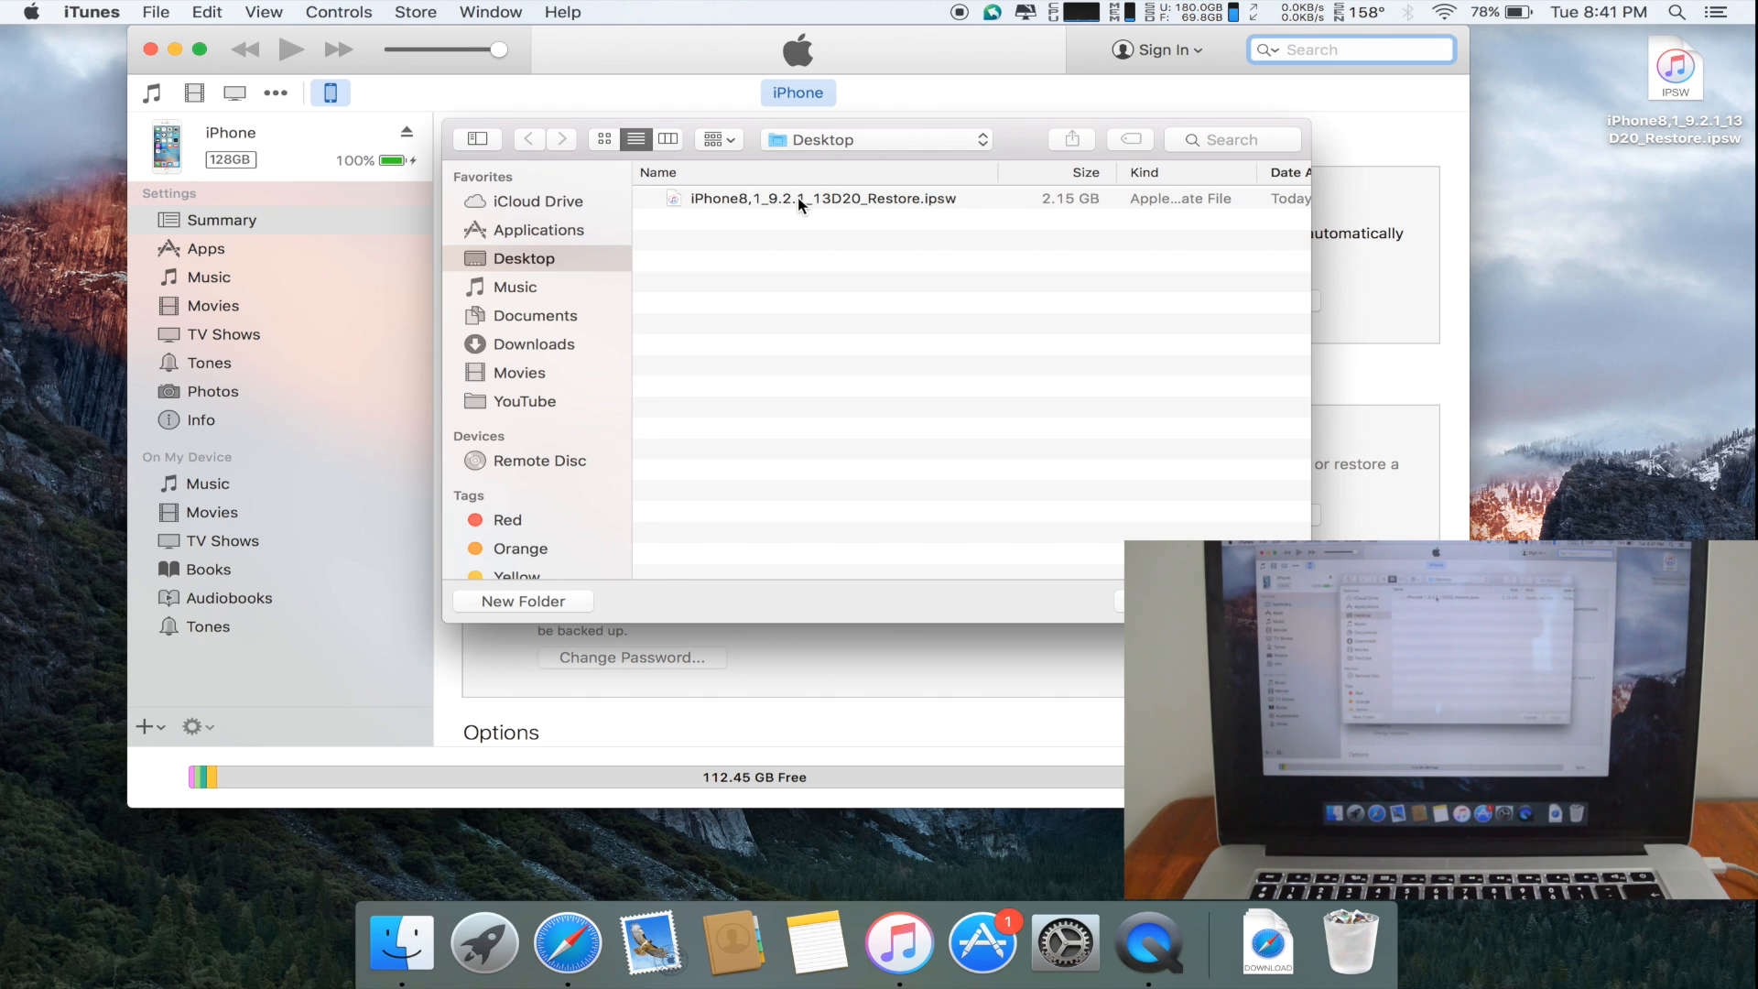
{"action": "left_click", "coordinate": [808, 199]}
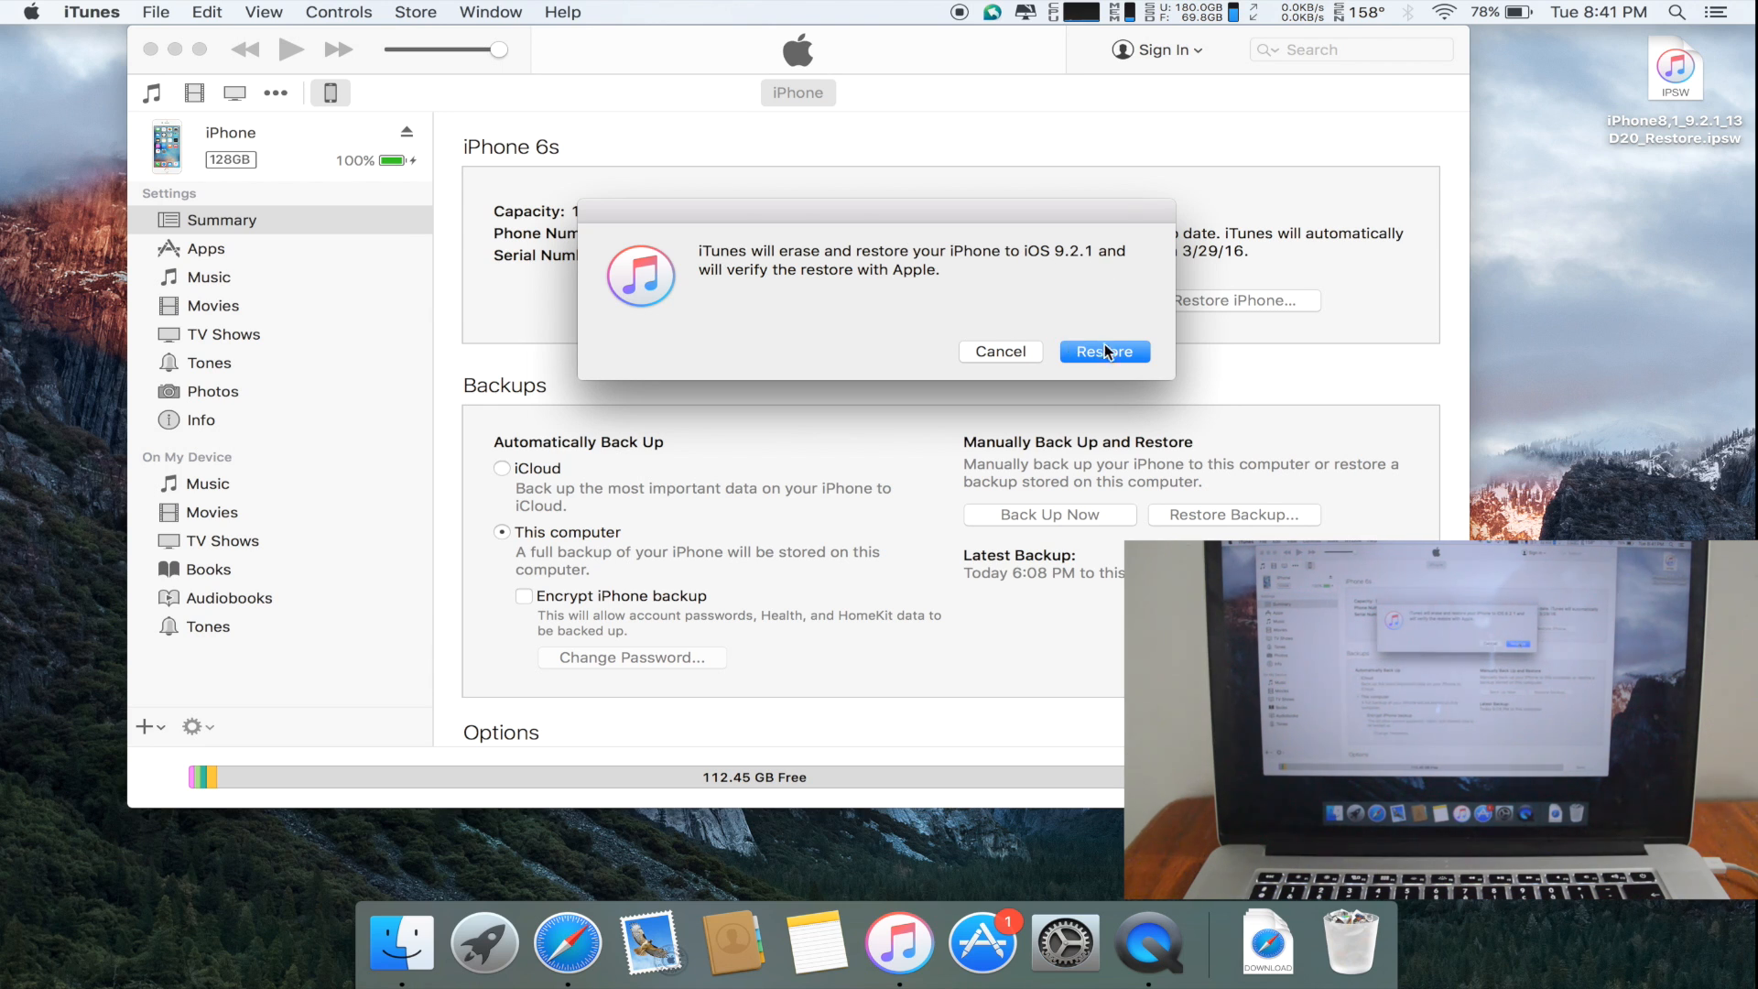
- Confirm erasing the iPhone and restoring it to iOS 9.2.1
{"action": "left_click", "coordinate": [1103, 351]}
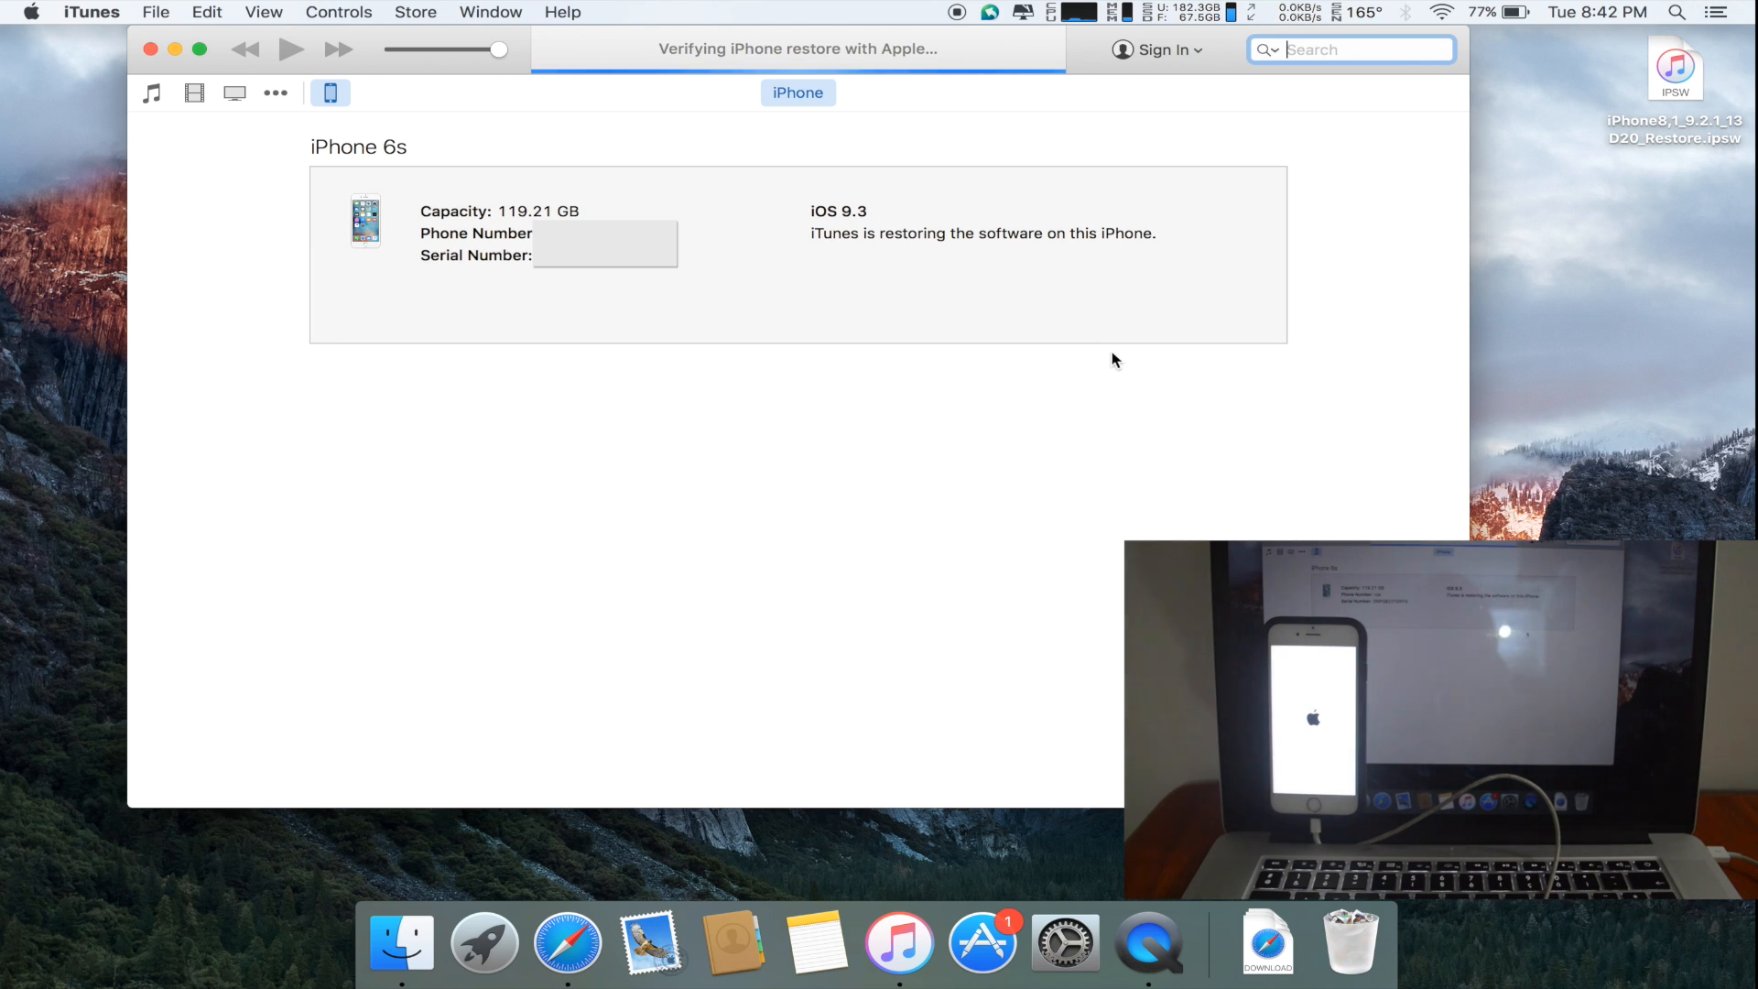
{"action": "mouse_move", "coordinate": [1613, 76]}
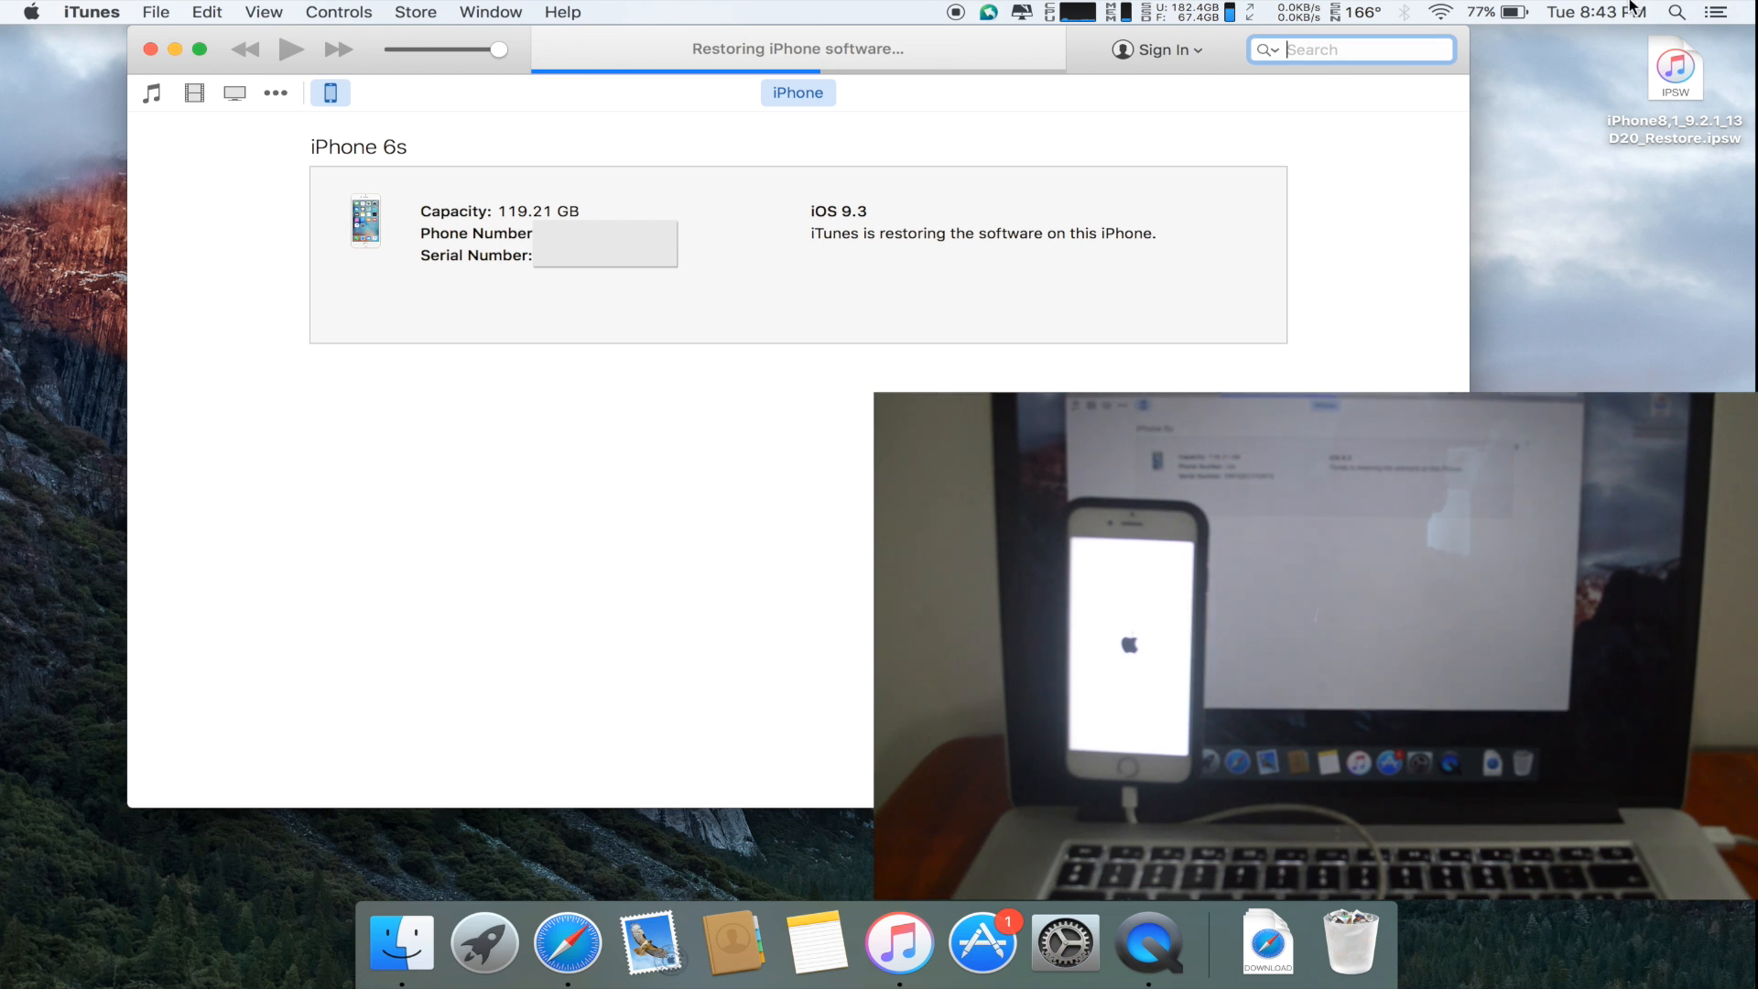
{"action": "mouse_move", "coordinate": [859, 64]}
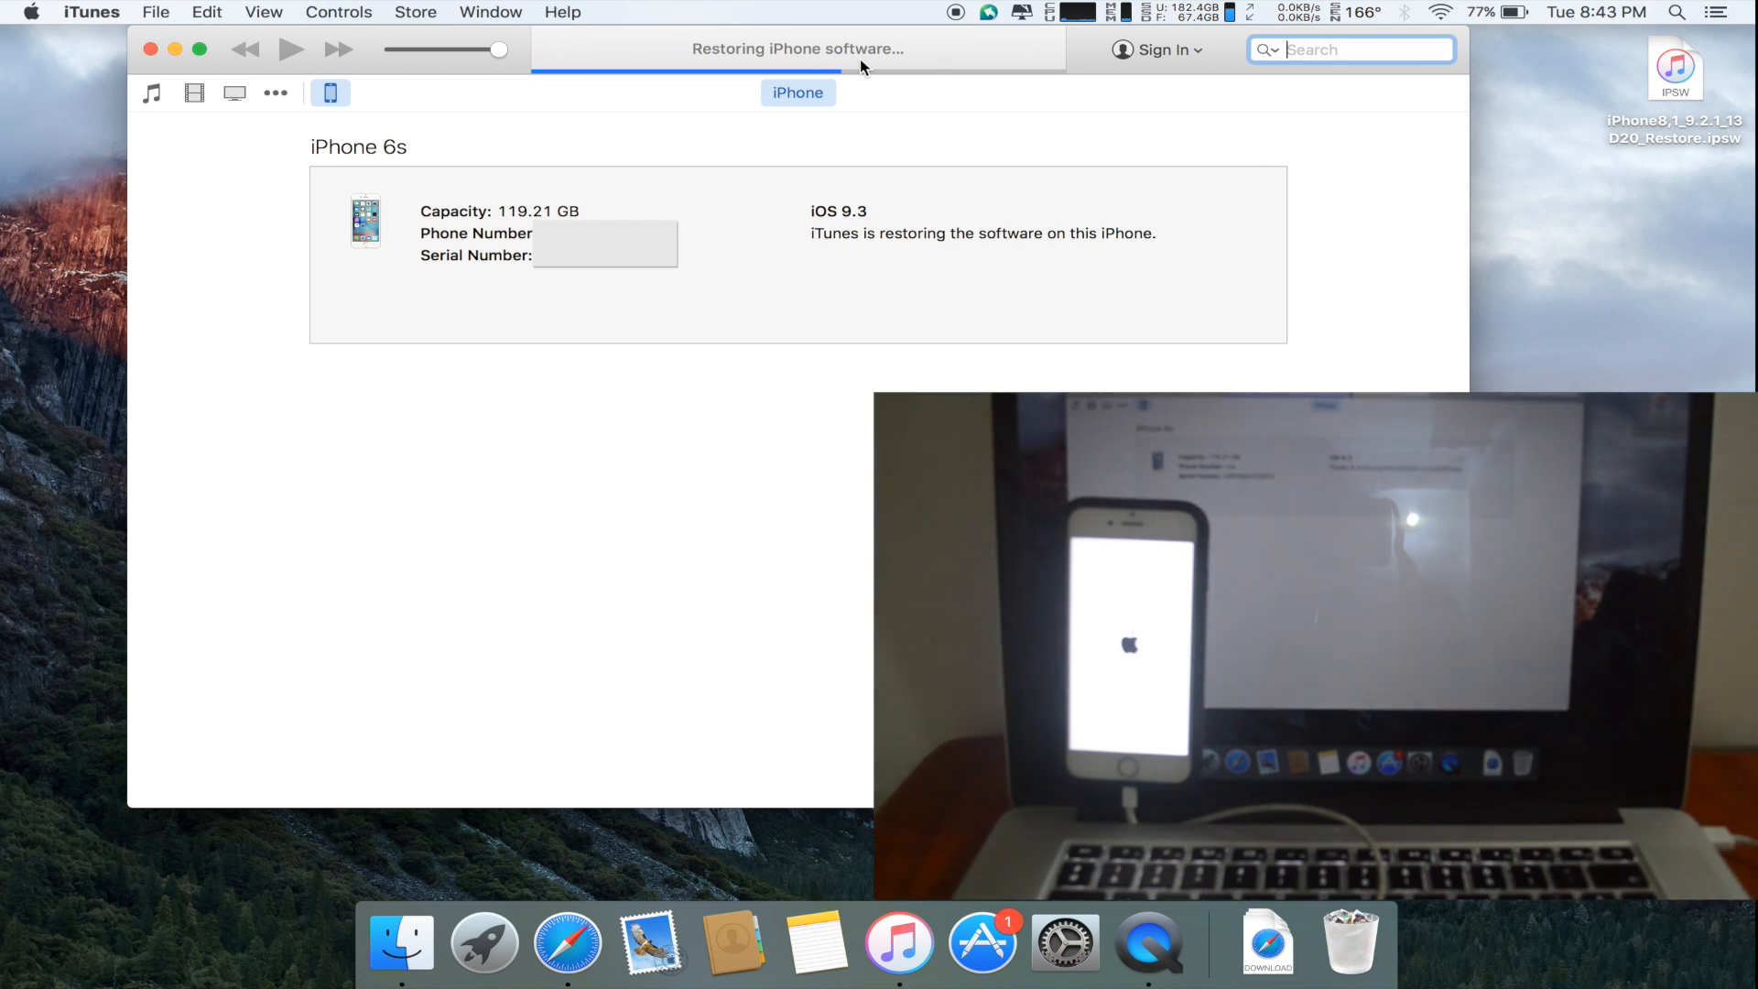